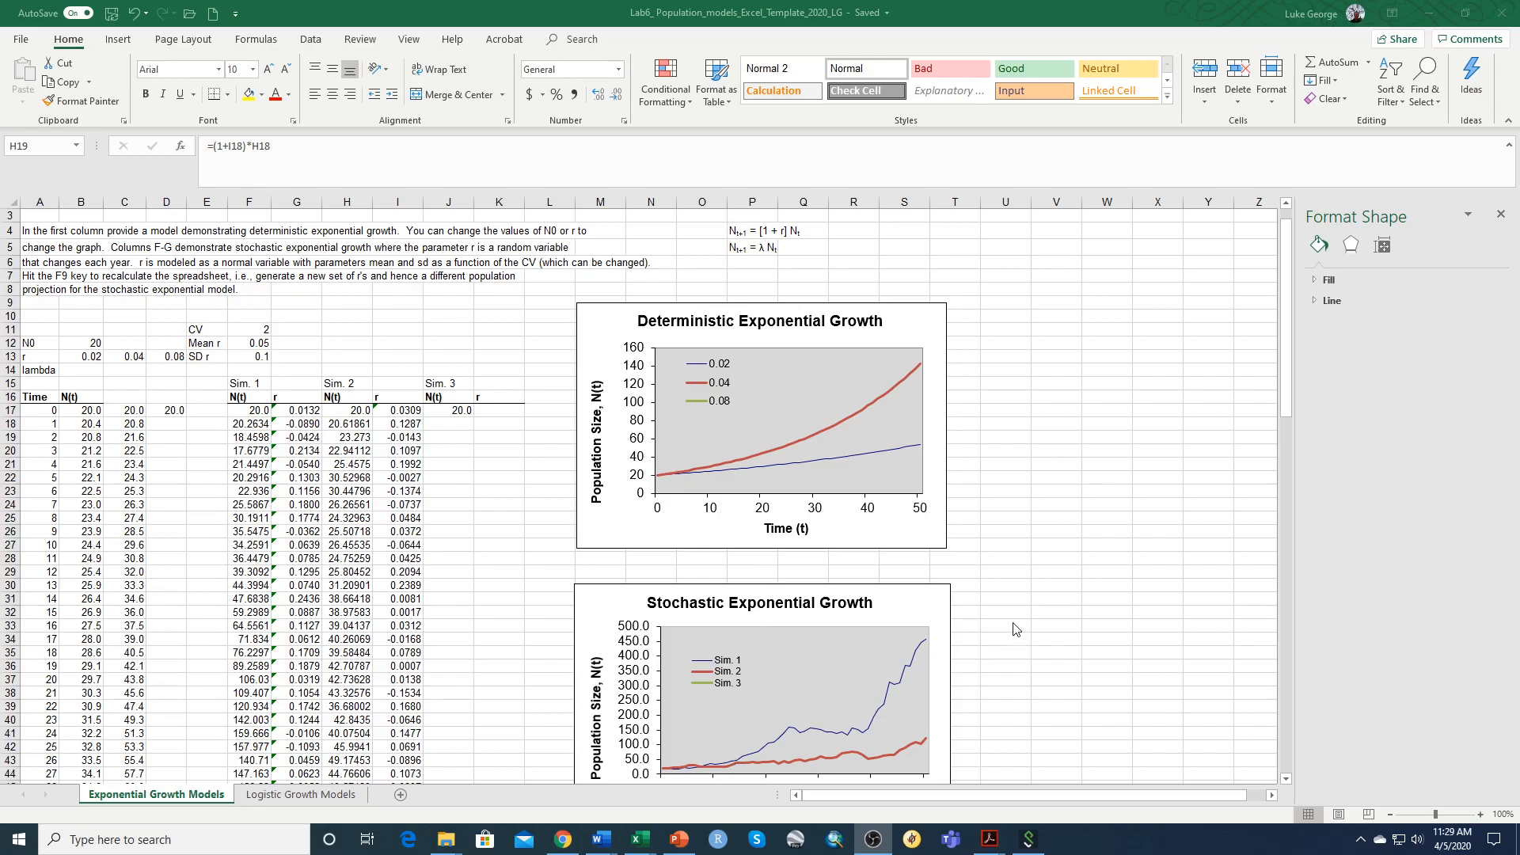
{"action": "mouse_move", "coordinate": [596, 840]}
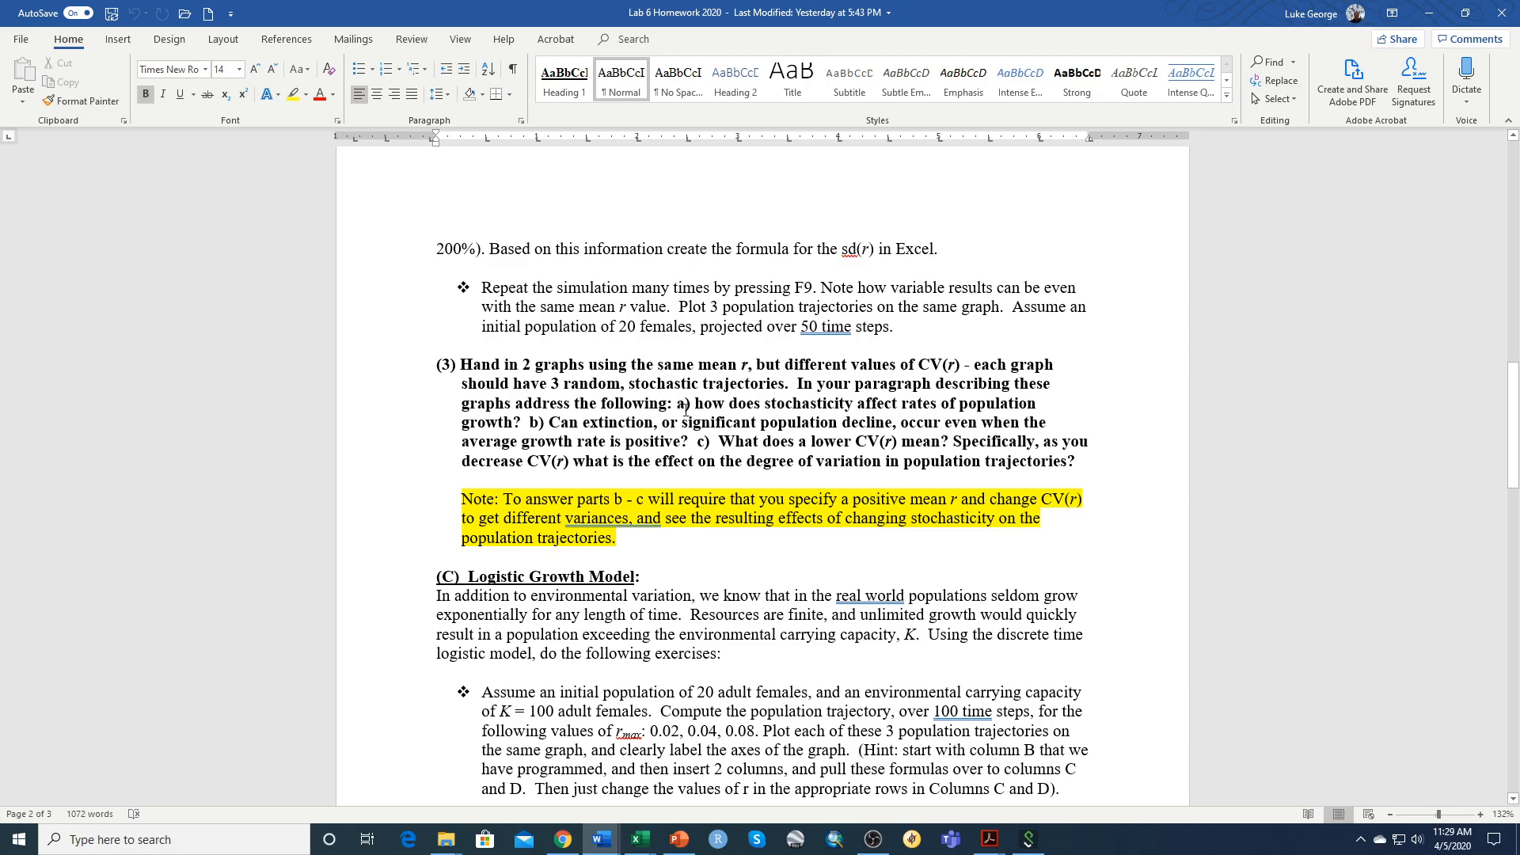
{"action": "mouse_move", "coordinate": [933, 364]}
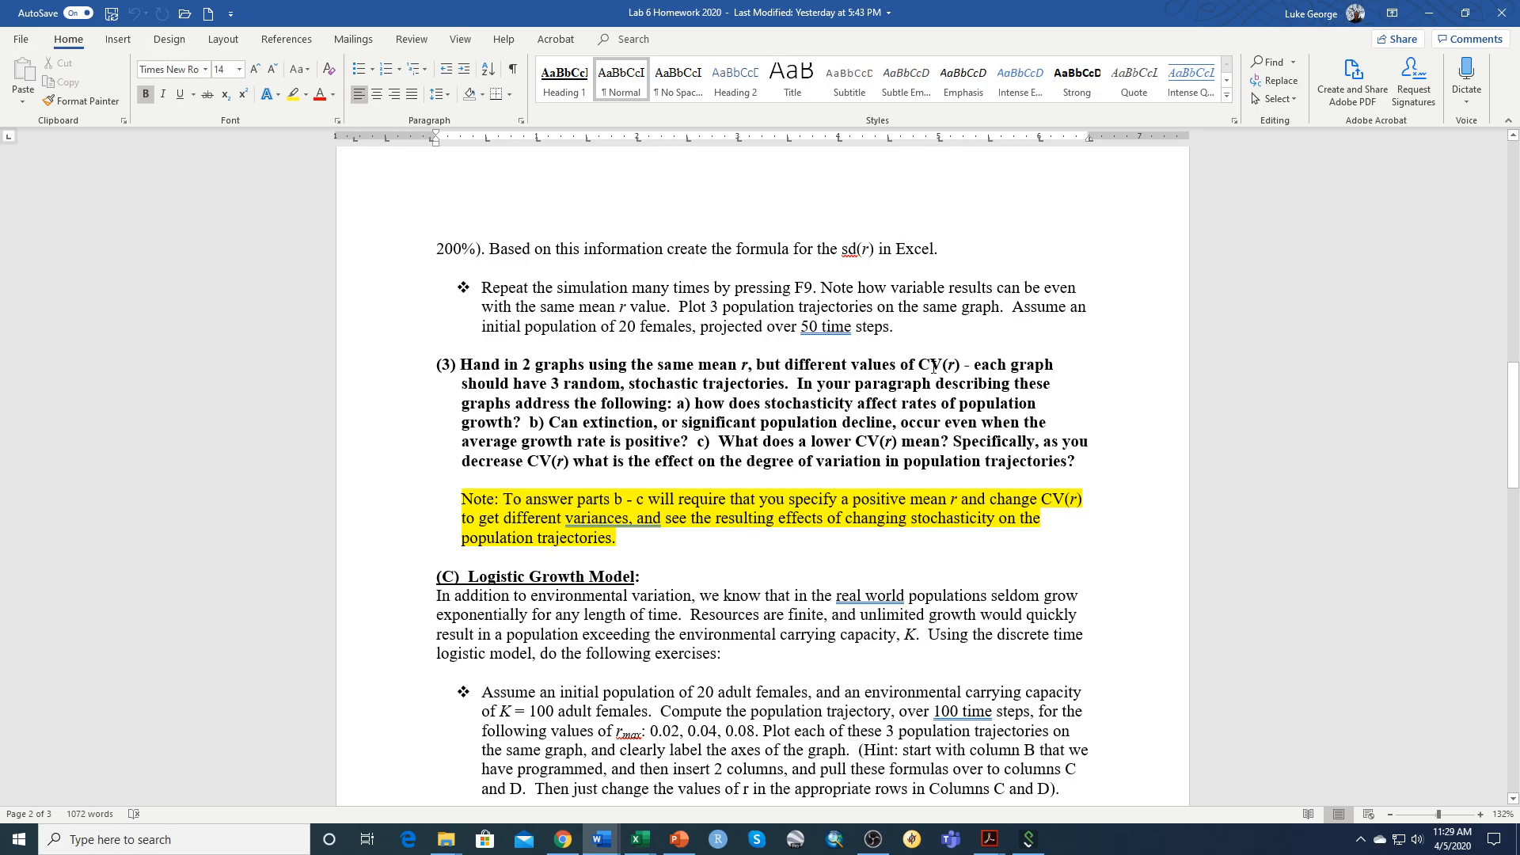
{"action": "mouse_move", "coordinate": [930, 461]}
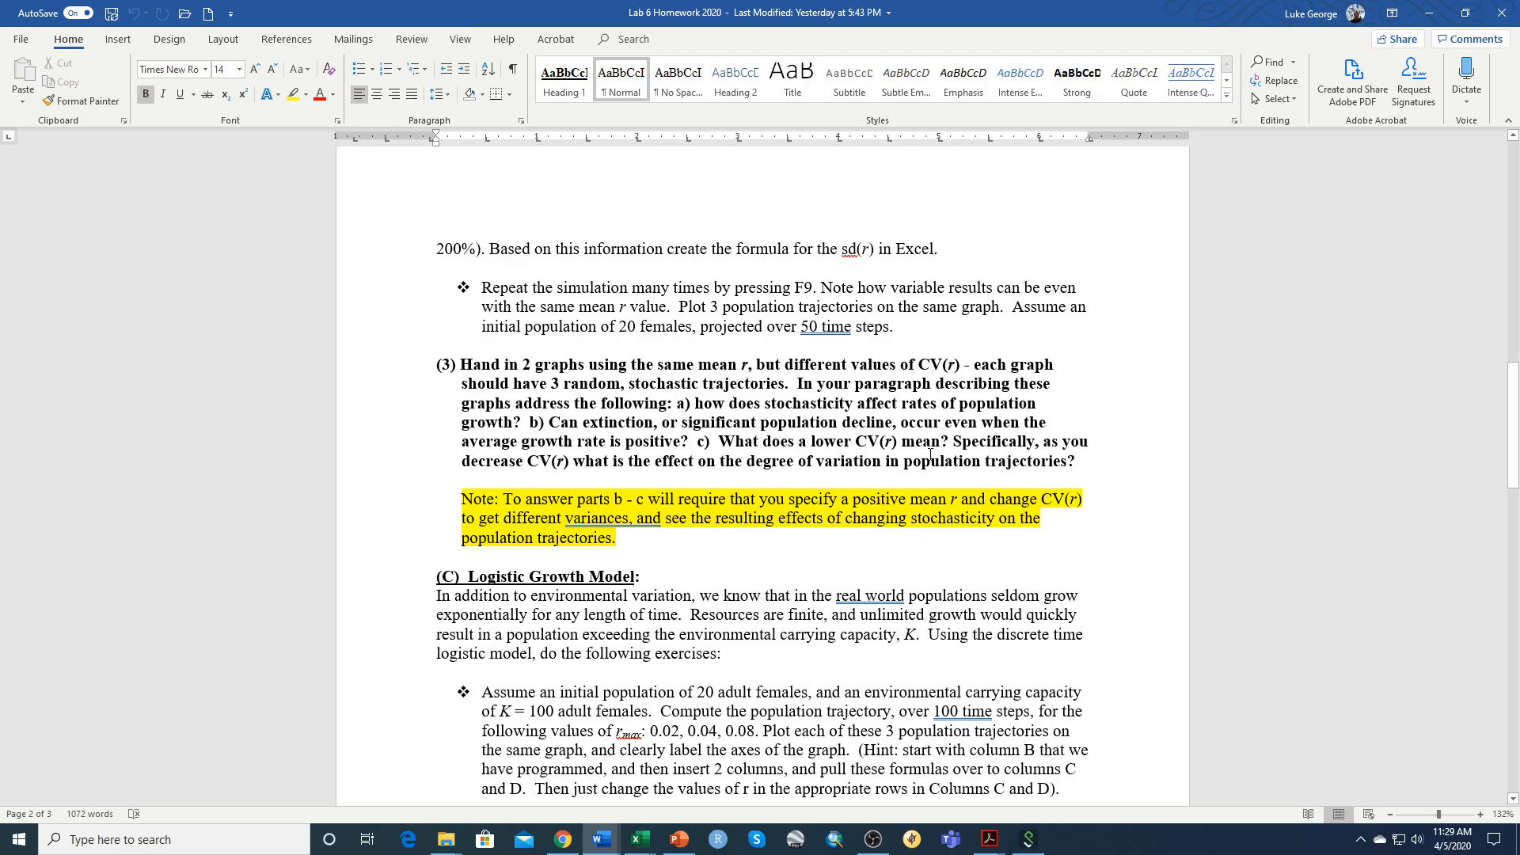
{"action": "mouse_move", "coordinate": [858, 418]}
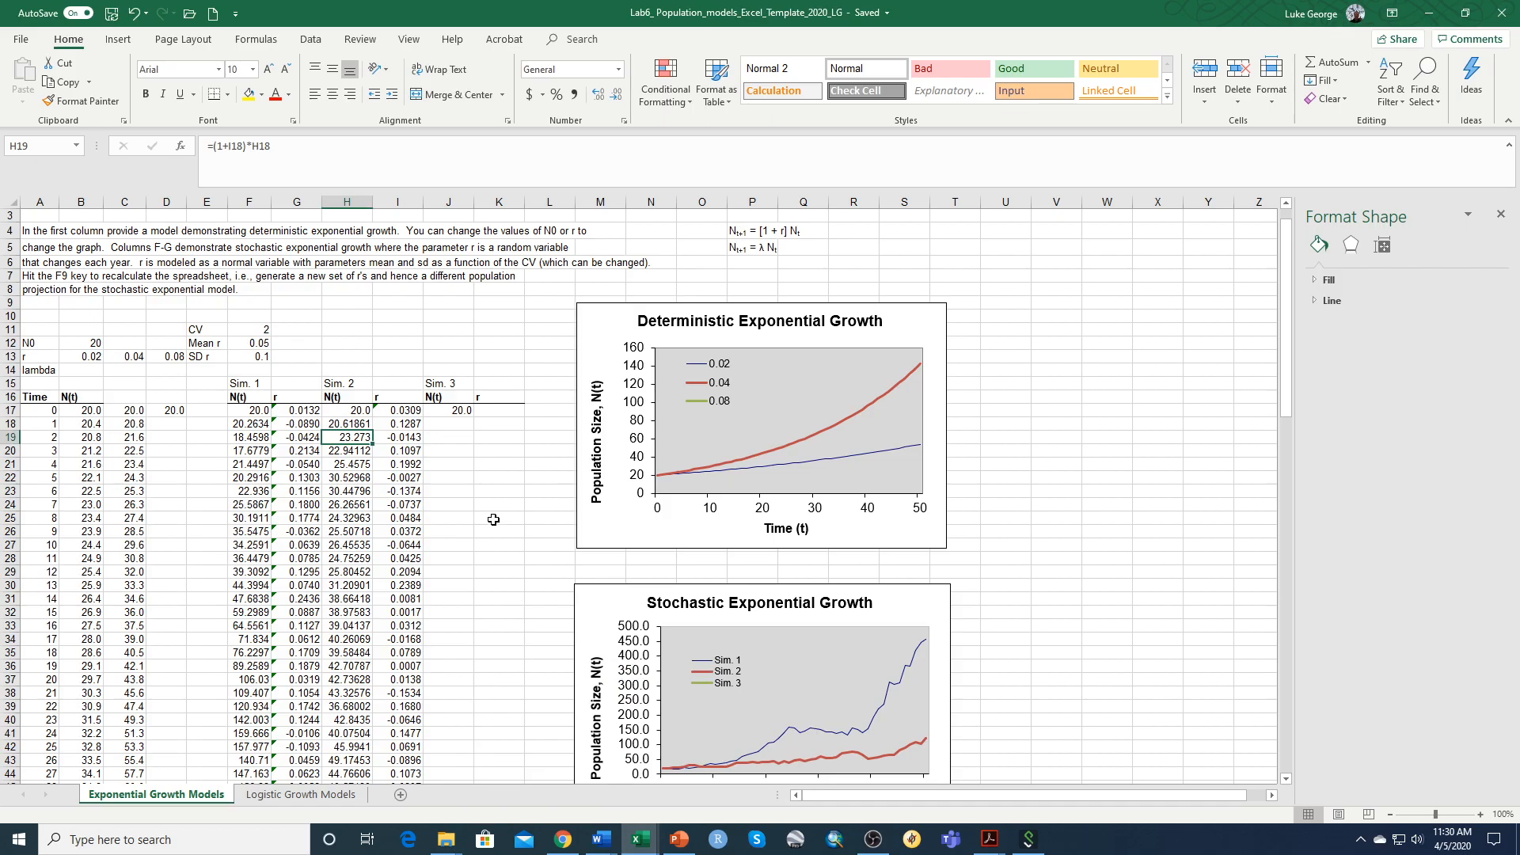
{"action": "mouse_move", "coordinate": [563, 540]}
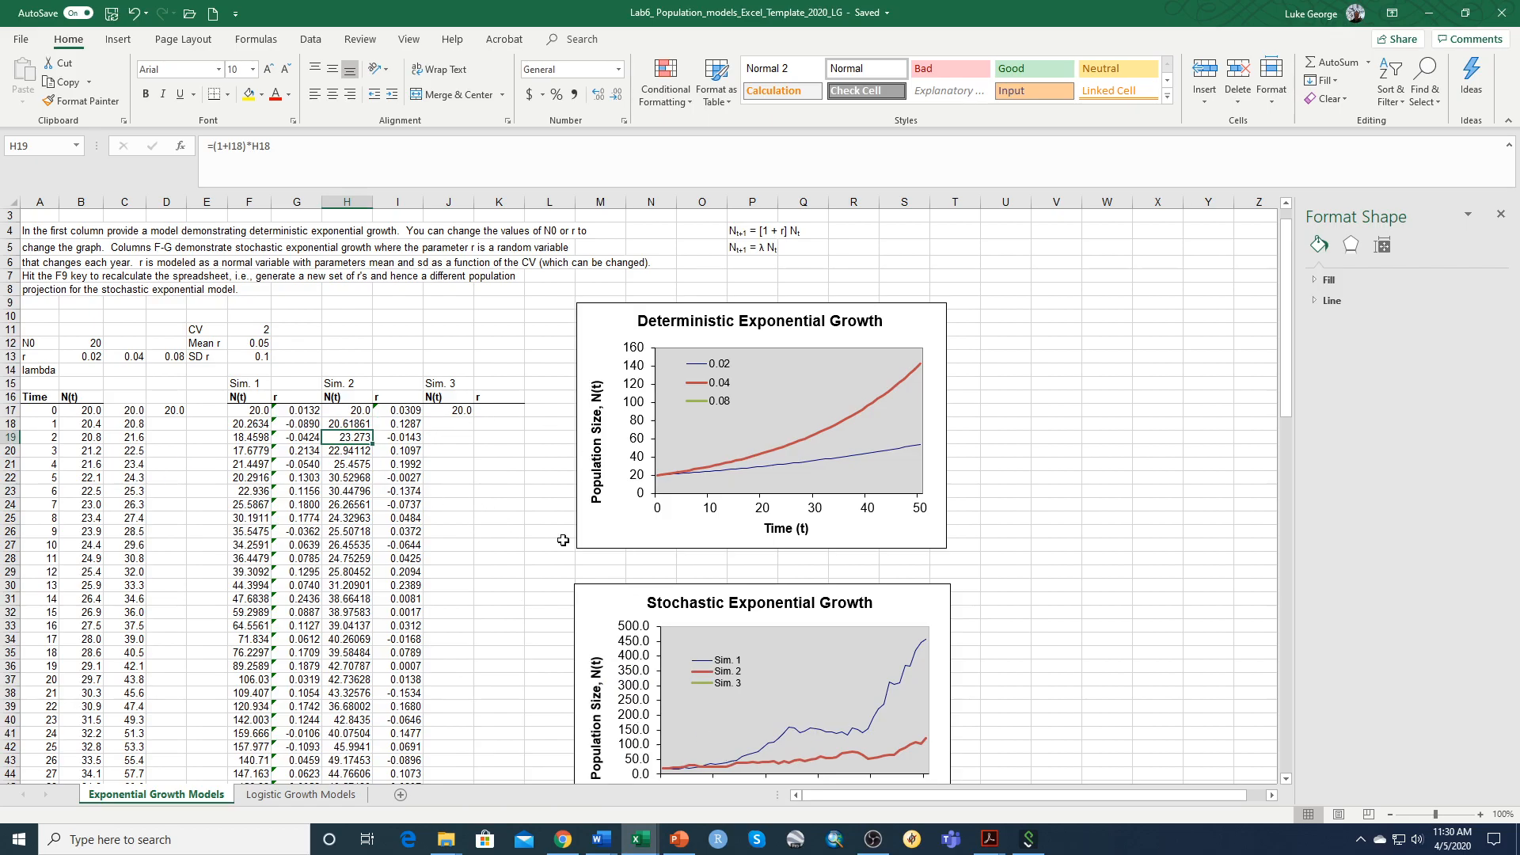
Step: Scroll down to the Stochastic Exponential Growth chart made with SD r 0.1
{"action": "scroll", "scroll_direction": "down", "scroll_amount": 3}
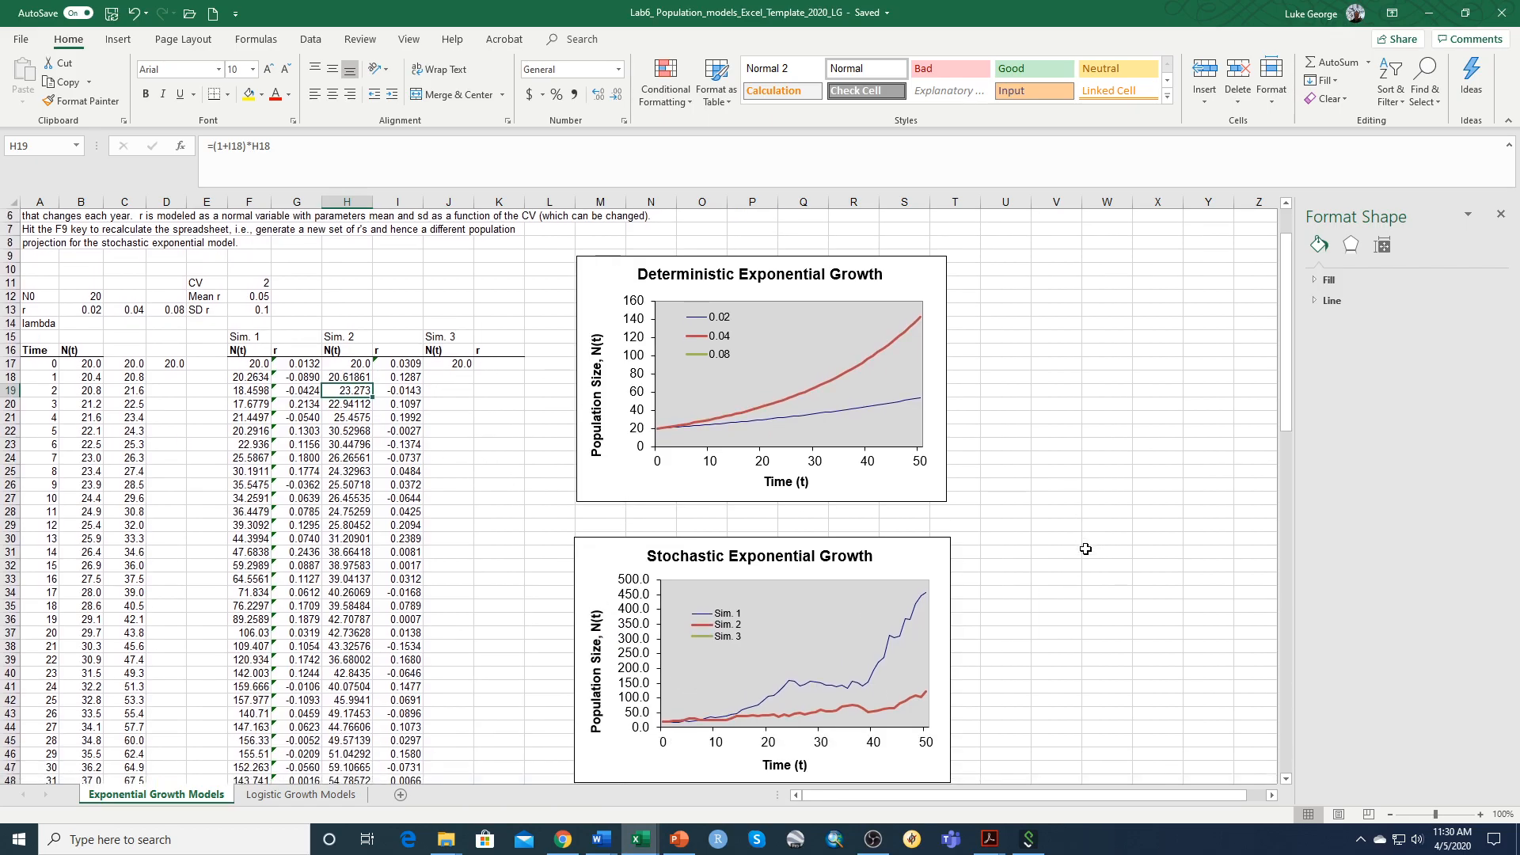
{"action": "mouse_move", "coordinate": [670, 712]}
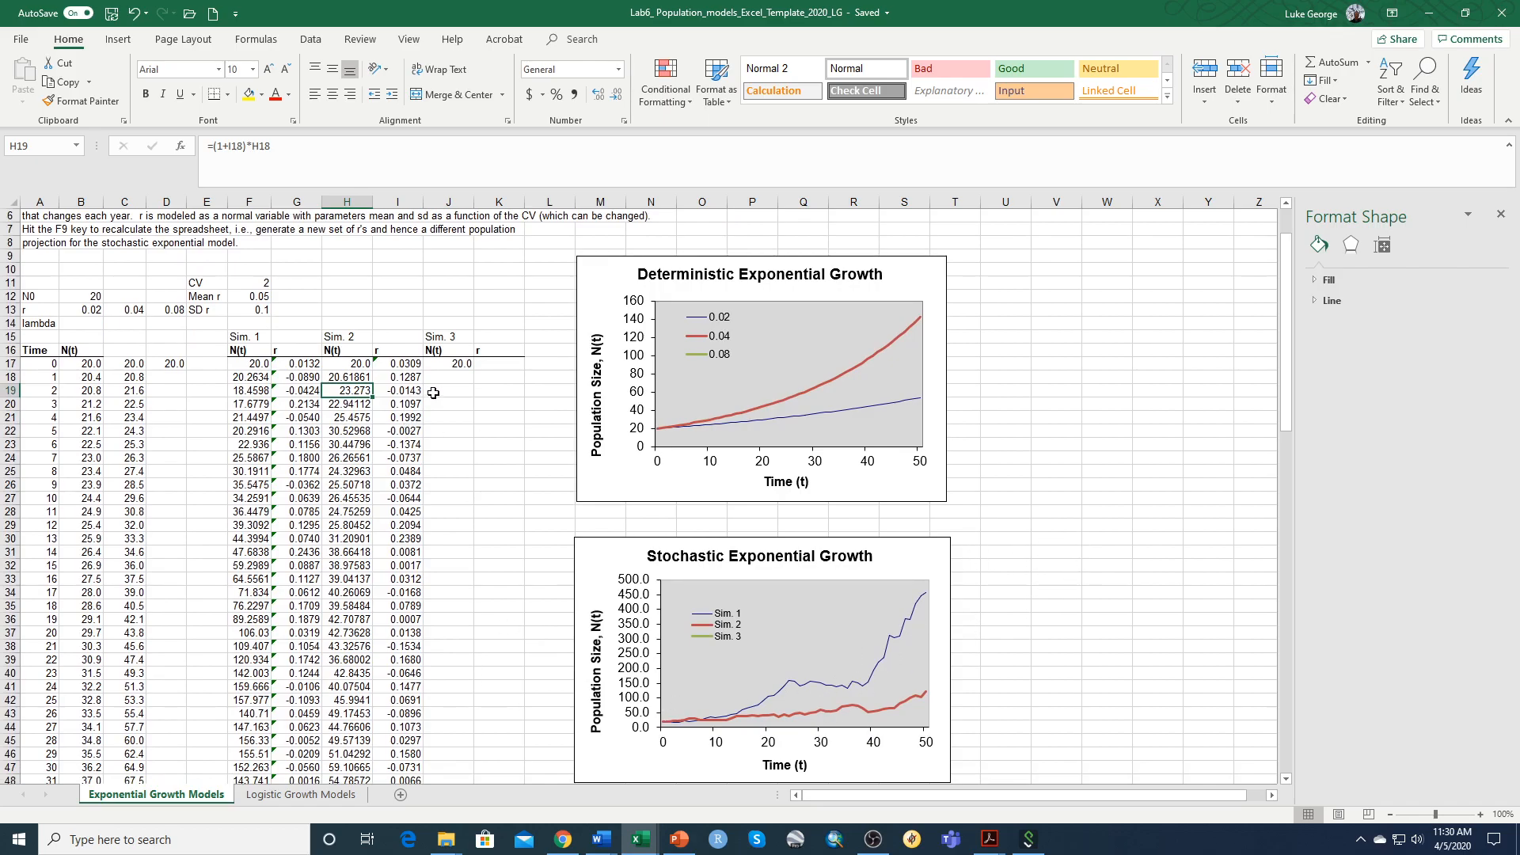
{"action": "mouse_move", "coordinate": [1115, 627]}
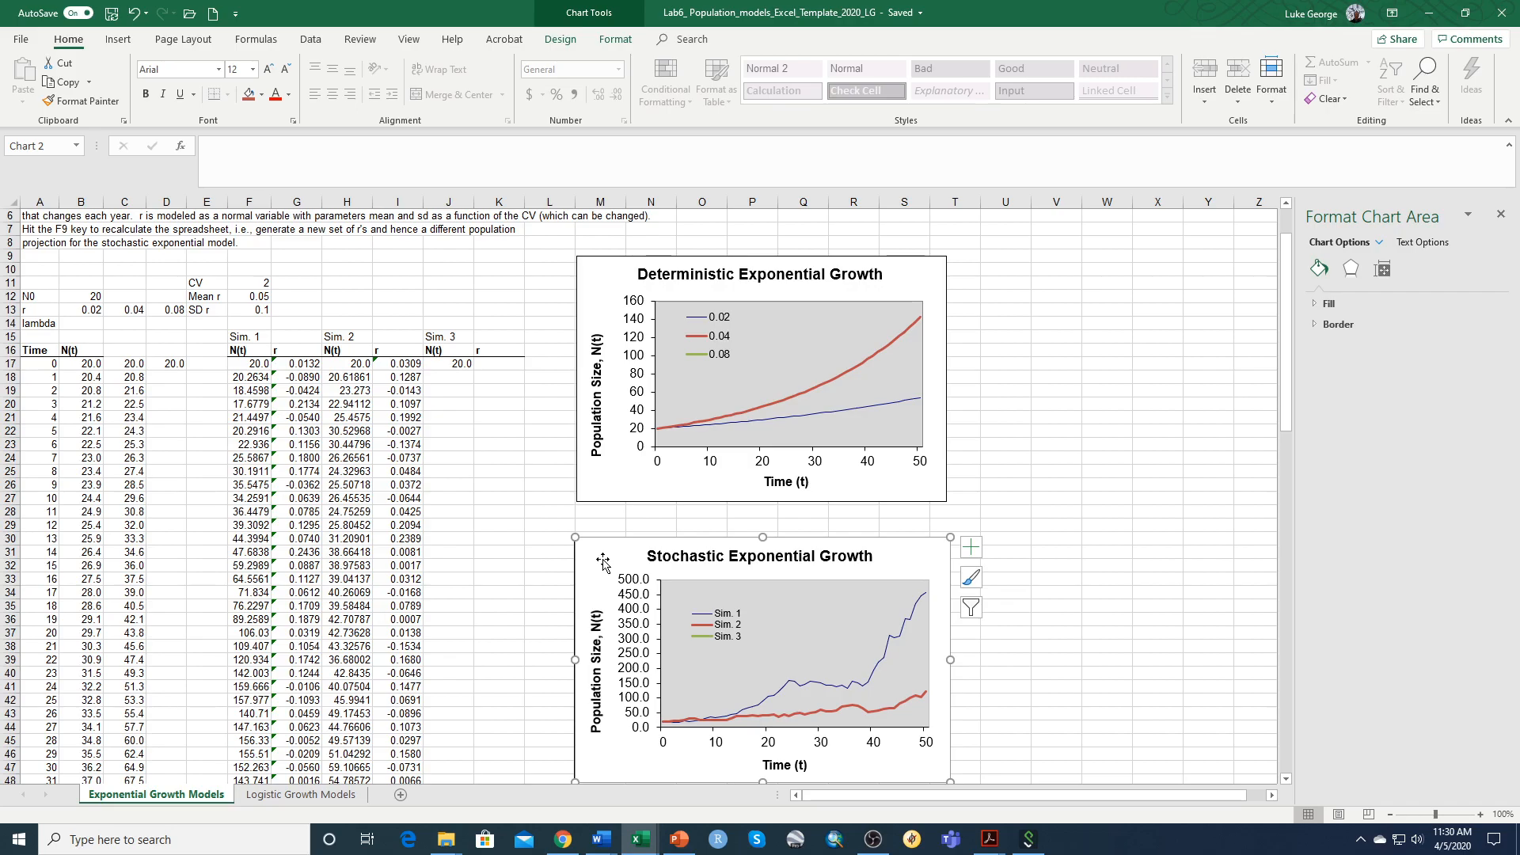
{"action": "mouse_move", "coordinate": [662, 744]}
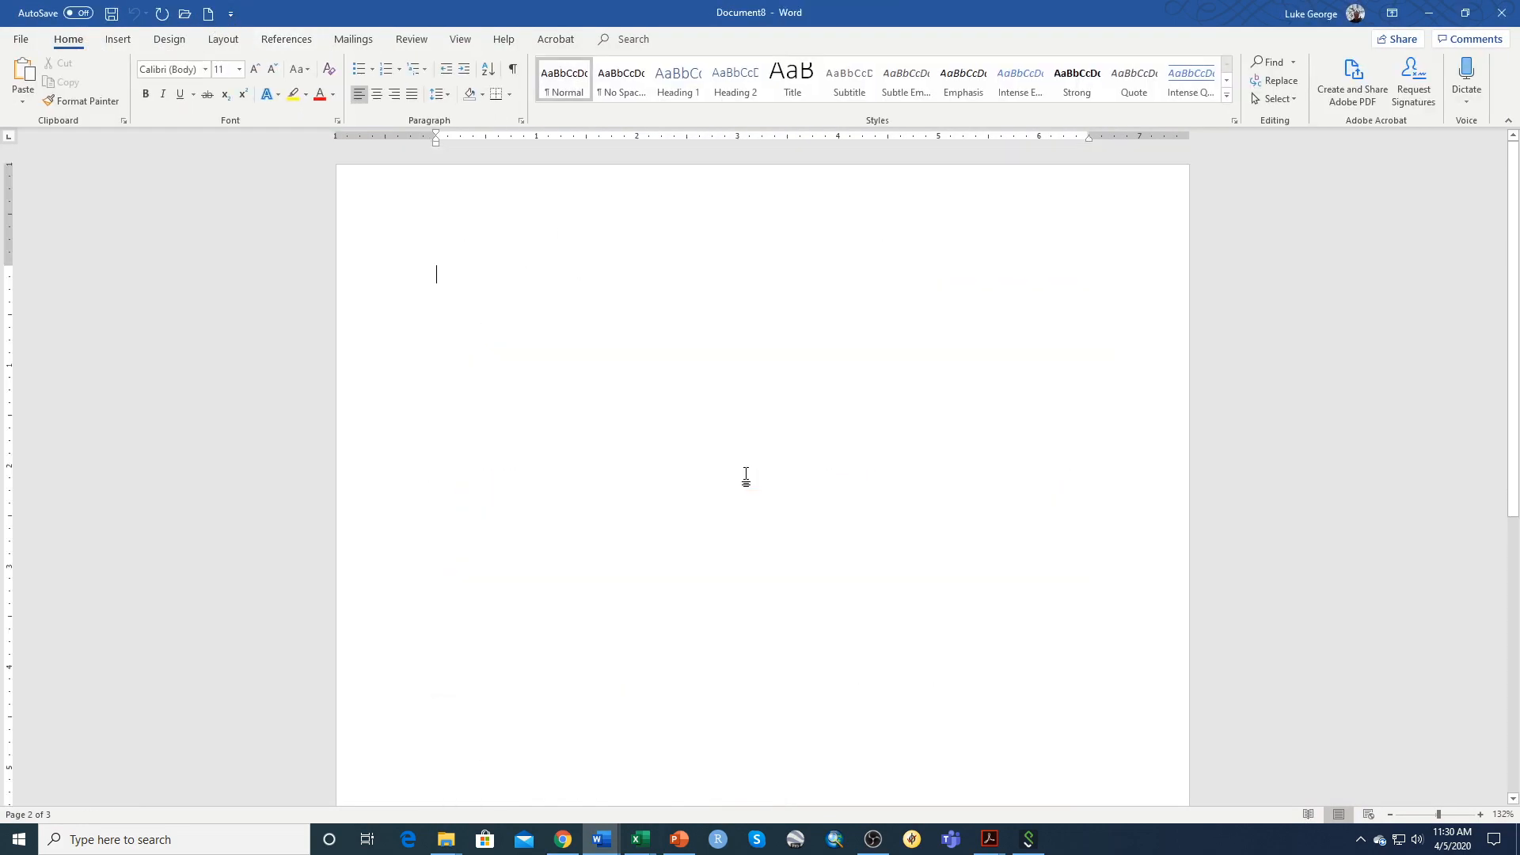
Step: Paste the SD r 0.1 stochastic chart into the blank Word document and return to Excel
{"action": "key", "text": "ctrl+v"}
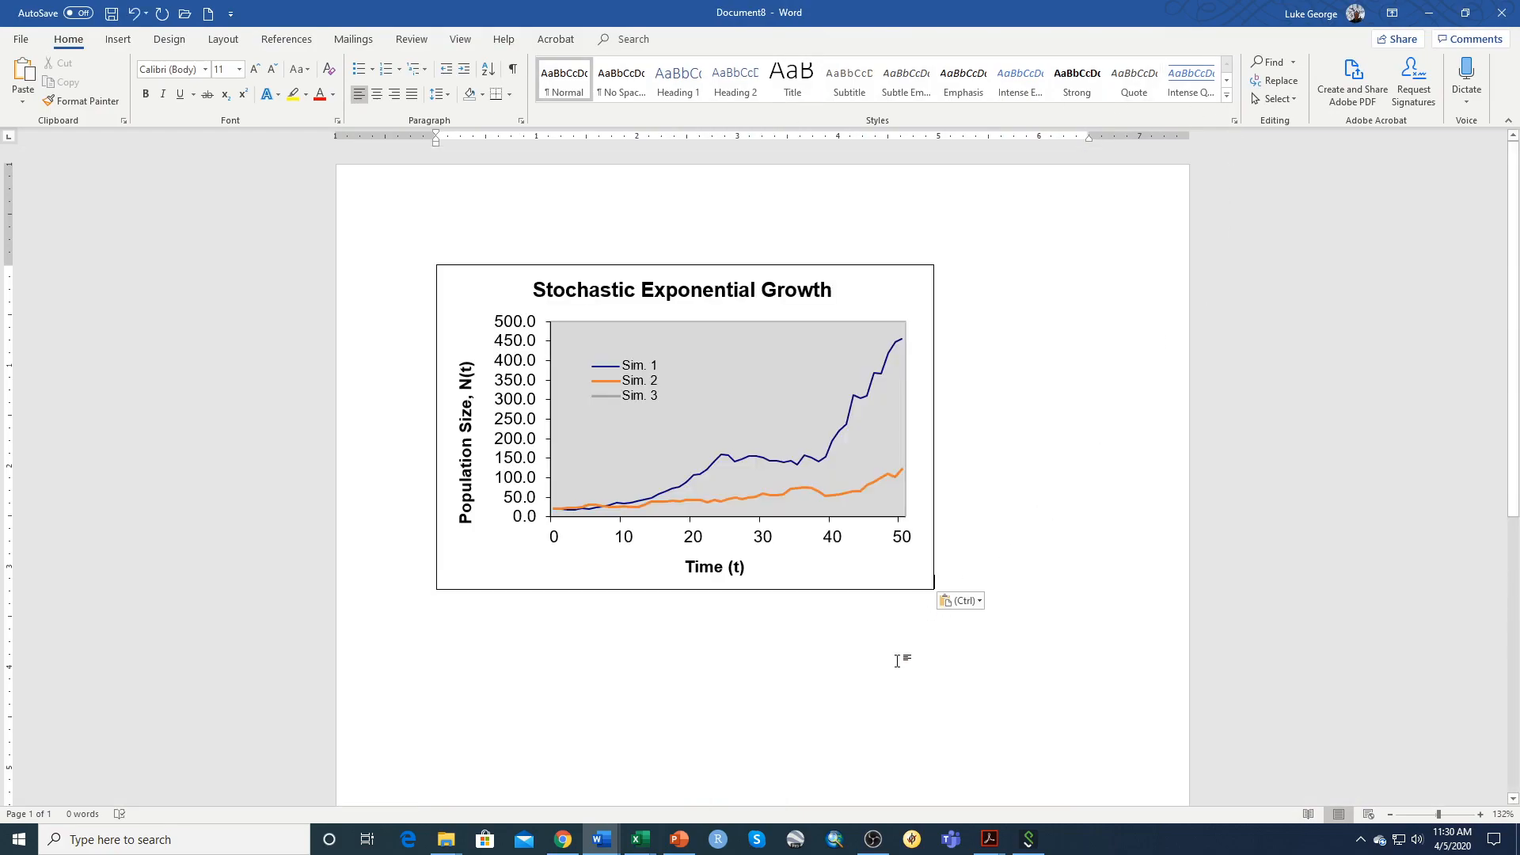
{"action": "mouse_move", "coordinate": [639, 839]}
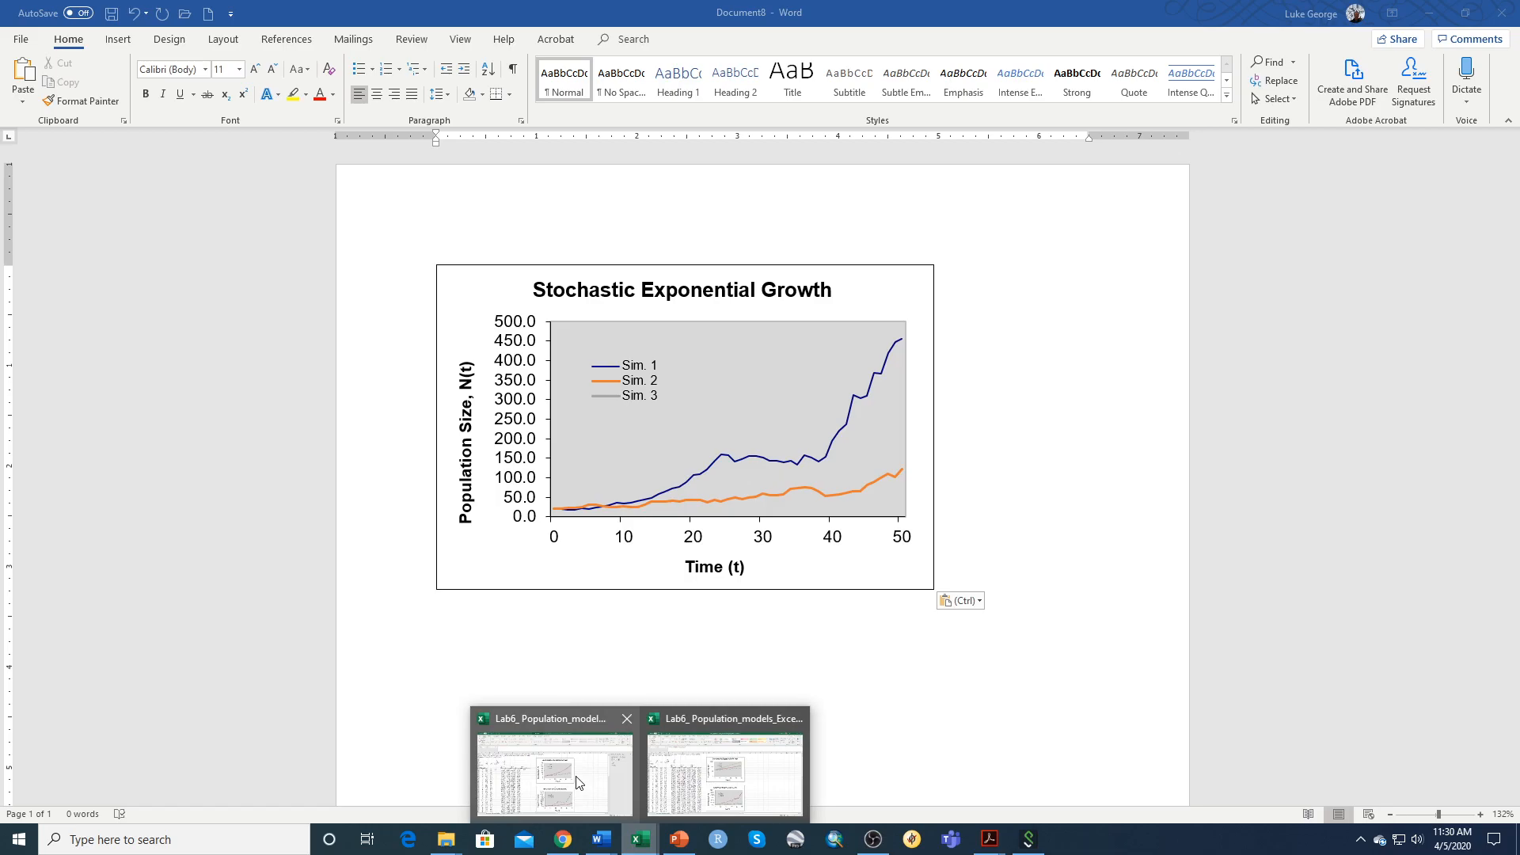
{"action": "left_click", "coordinate": [726, 774]}
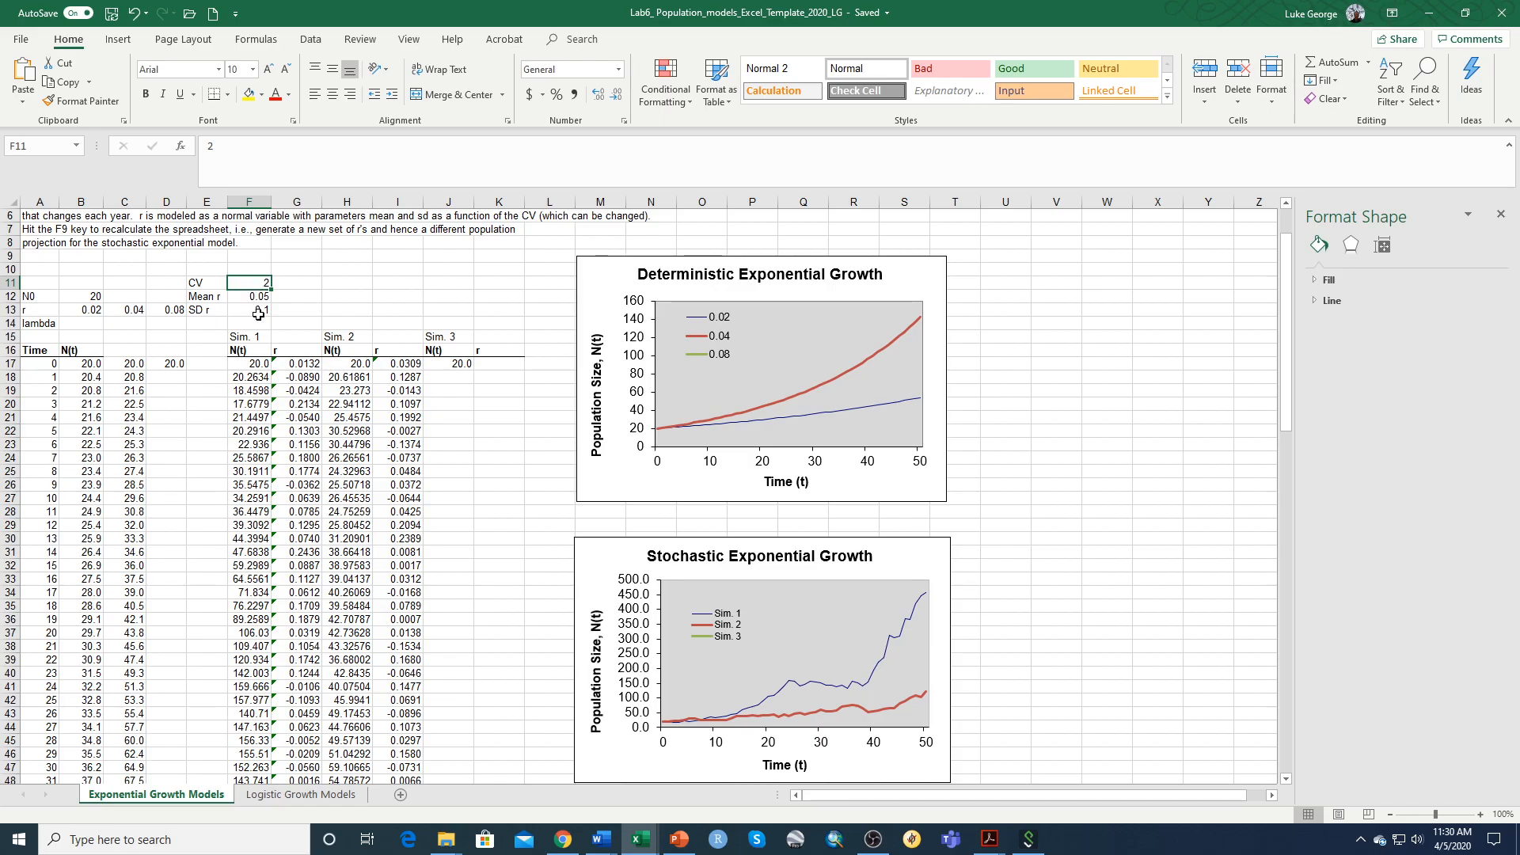
Step: Select the SD r value cell F13 to change it to 0.2
{"action": "left_click", "coordinate": [250, 310]}
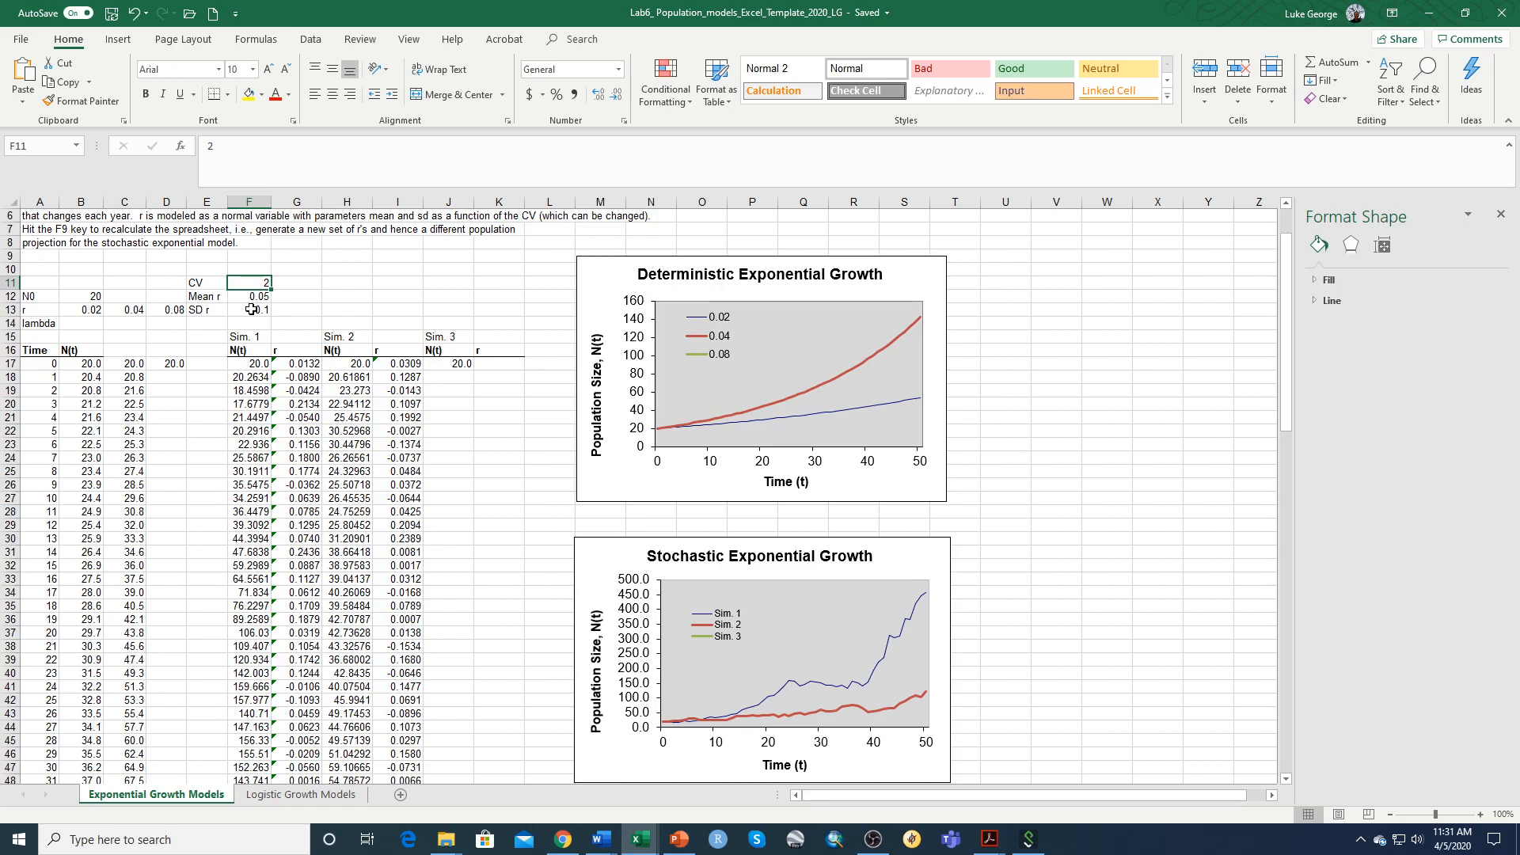
{"action": "left_click", "coordinate": [249, 310]}
{"action": "type", "text": "0.2"}
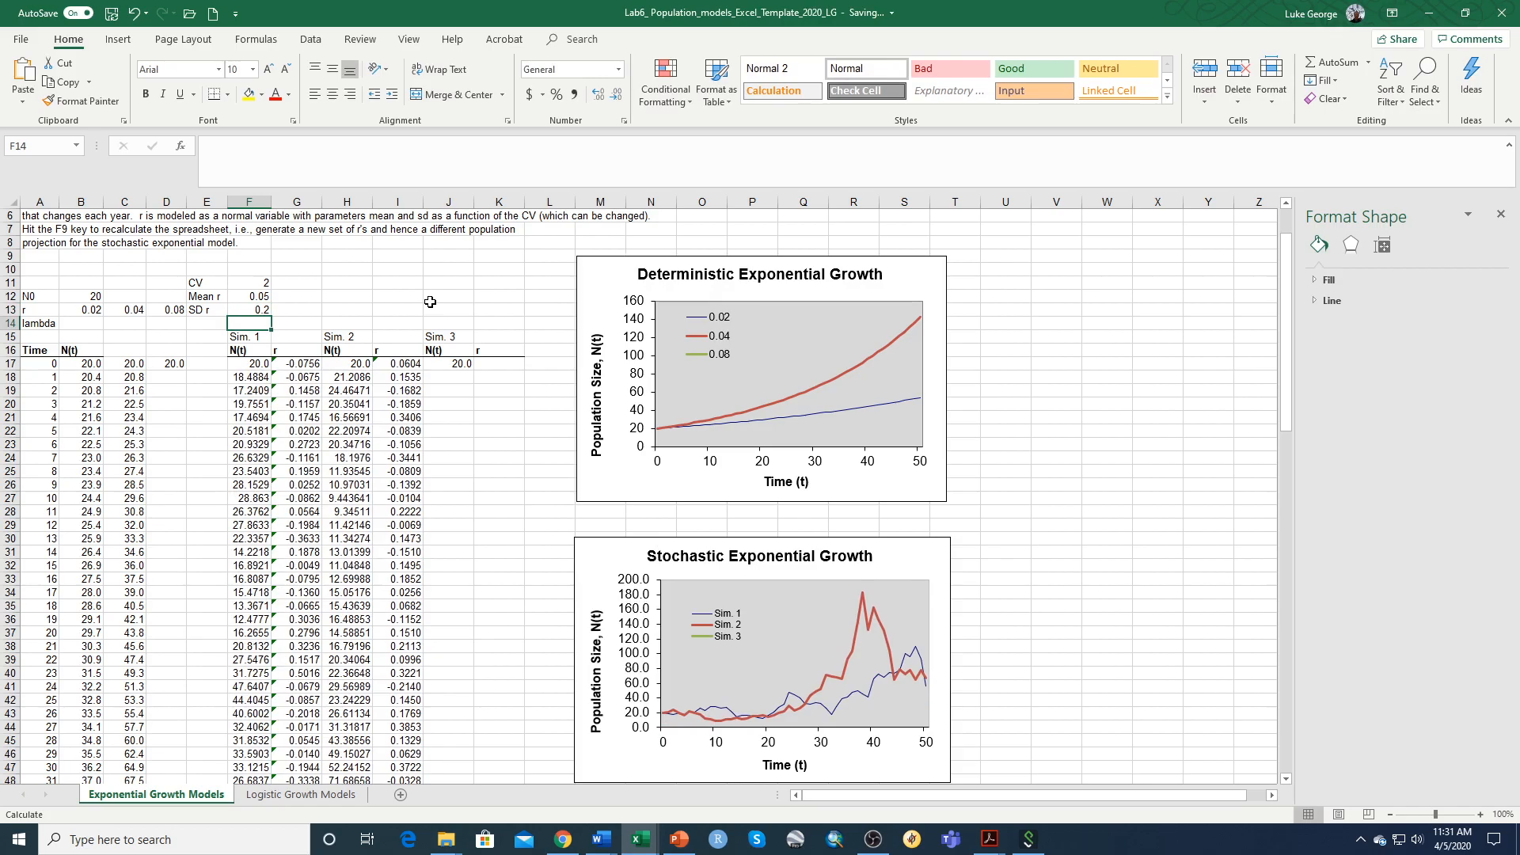
{"action": "mouse_move", "coordinate": [553, 623]}
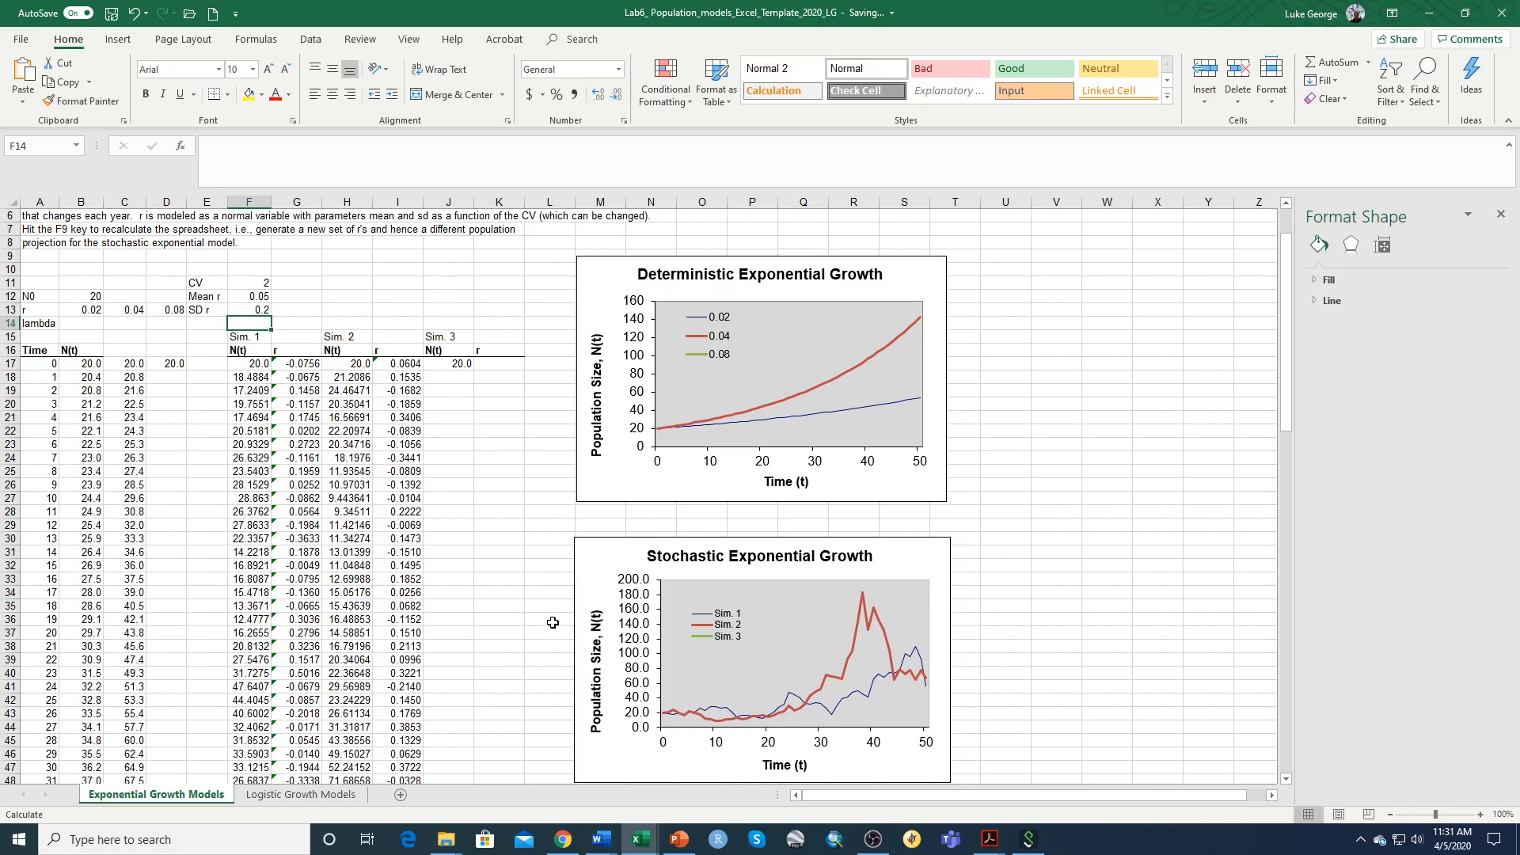
{"action": "mouse_move", "coordinate": [809, 634]}
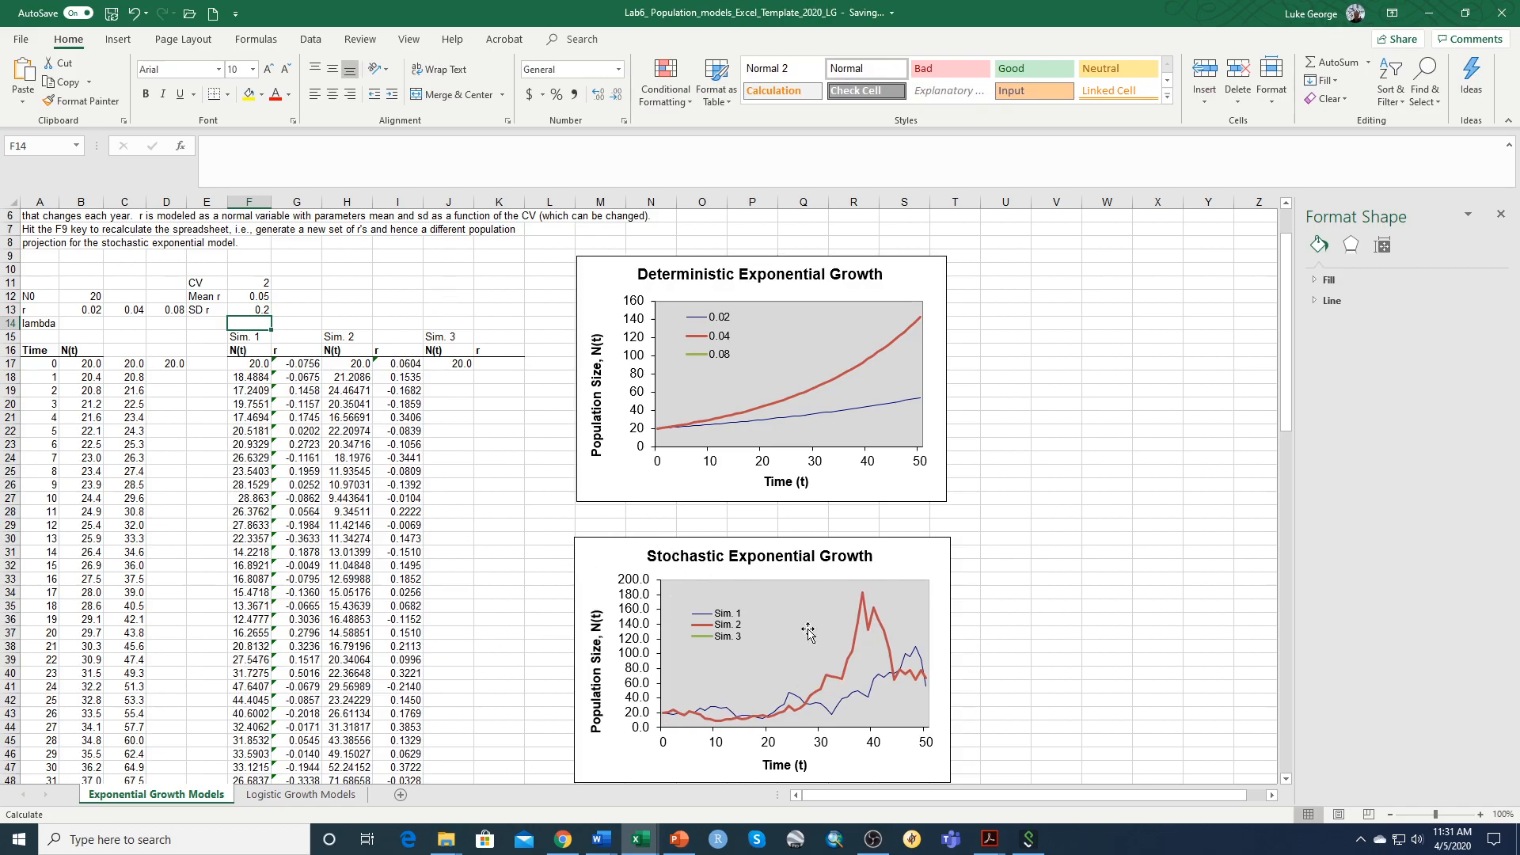
{"action": "mouse_move", "coordinate": [727, 627]}
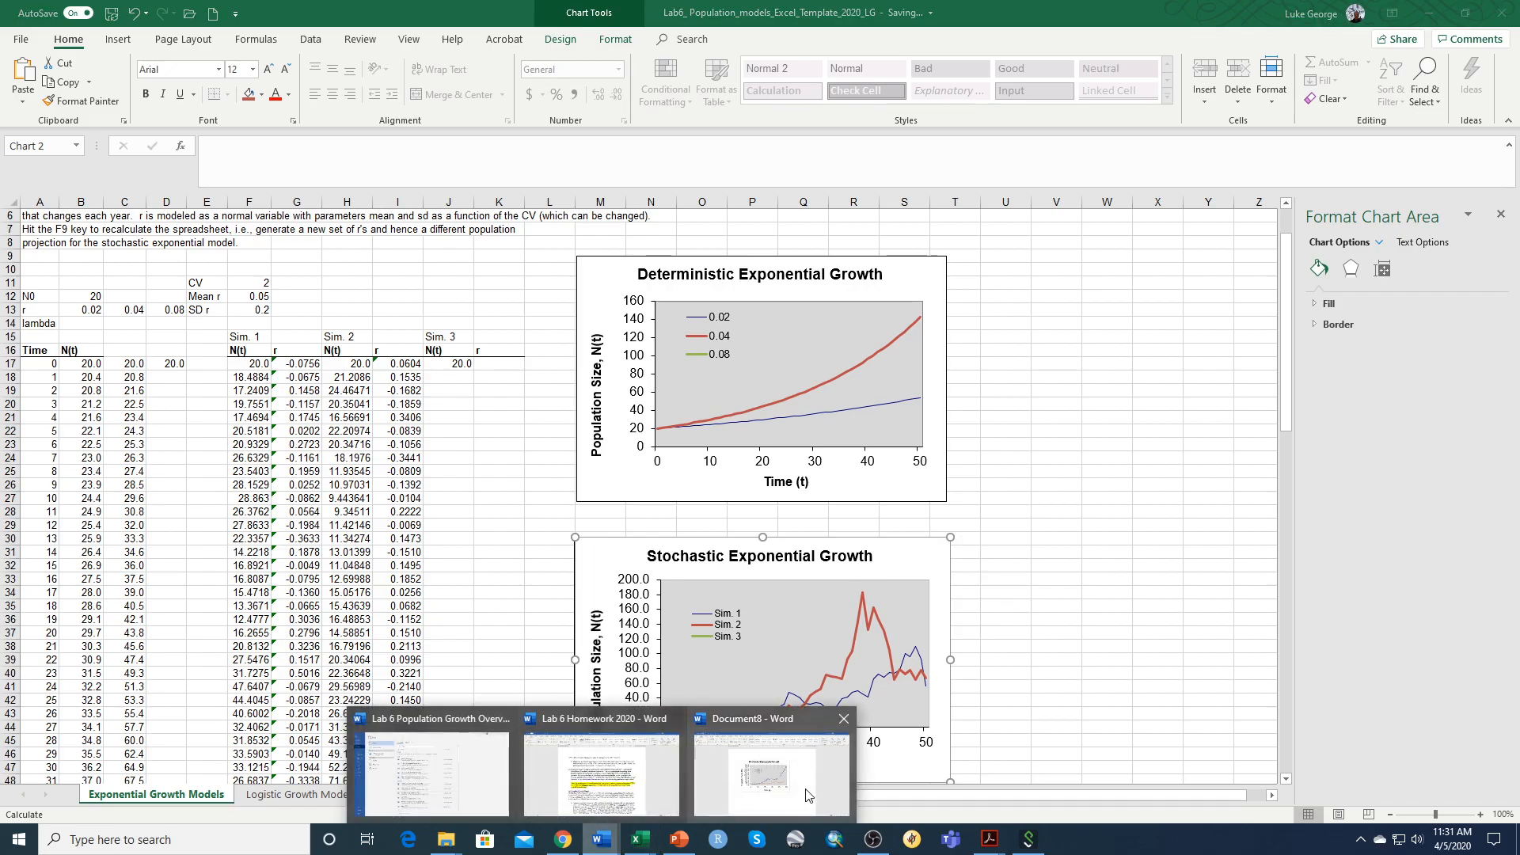
Step: Switch to Document8 and place the insertion point below the first chart
{"action": "left_click", "coordinate": [770, 770]}
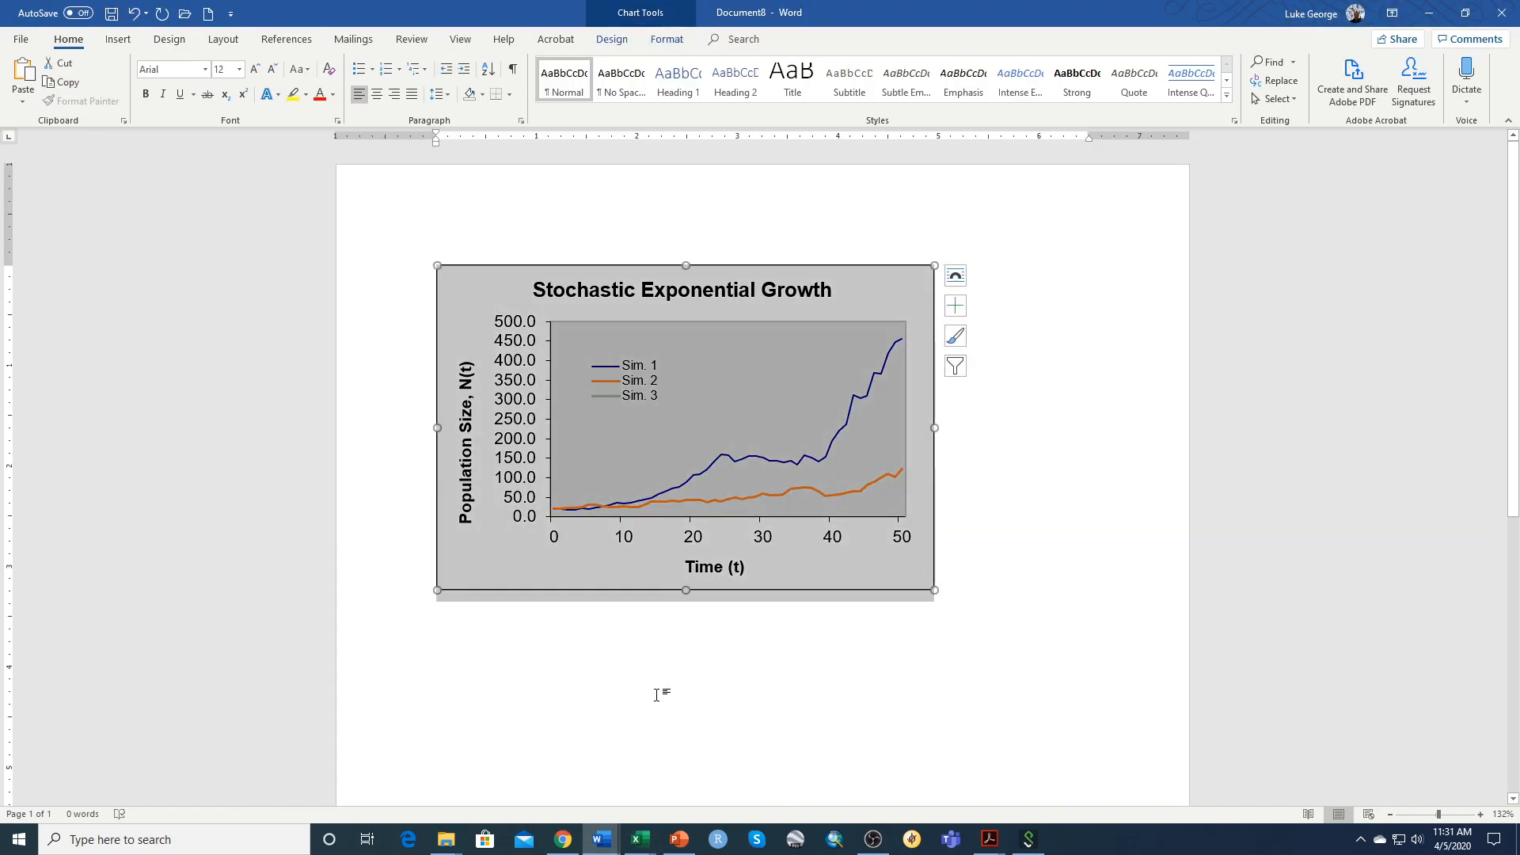
{"action": "left_click", "coordinate": [438, 613]}
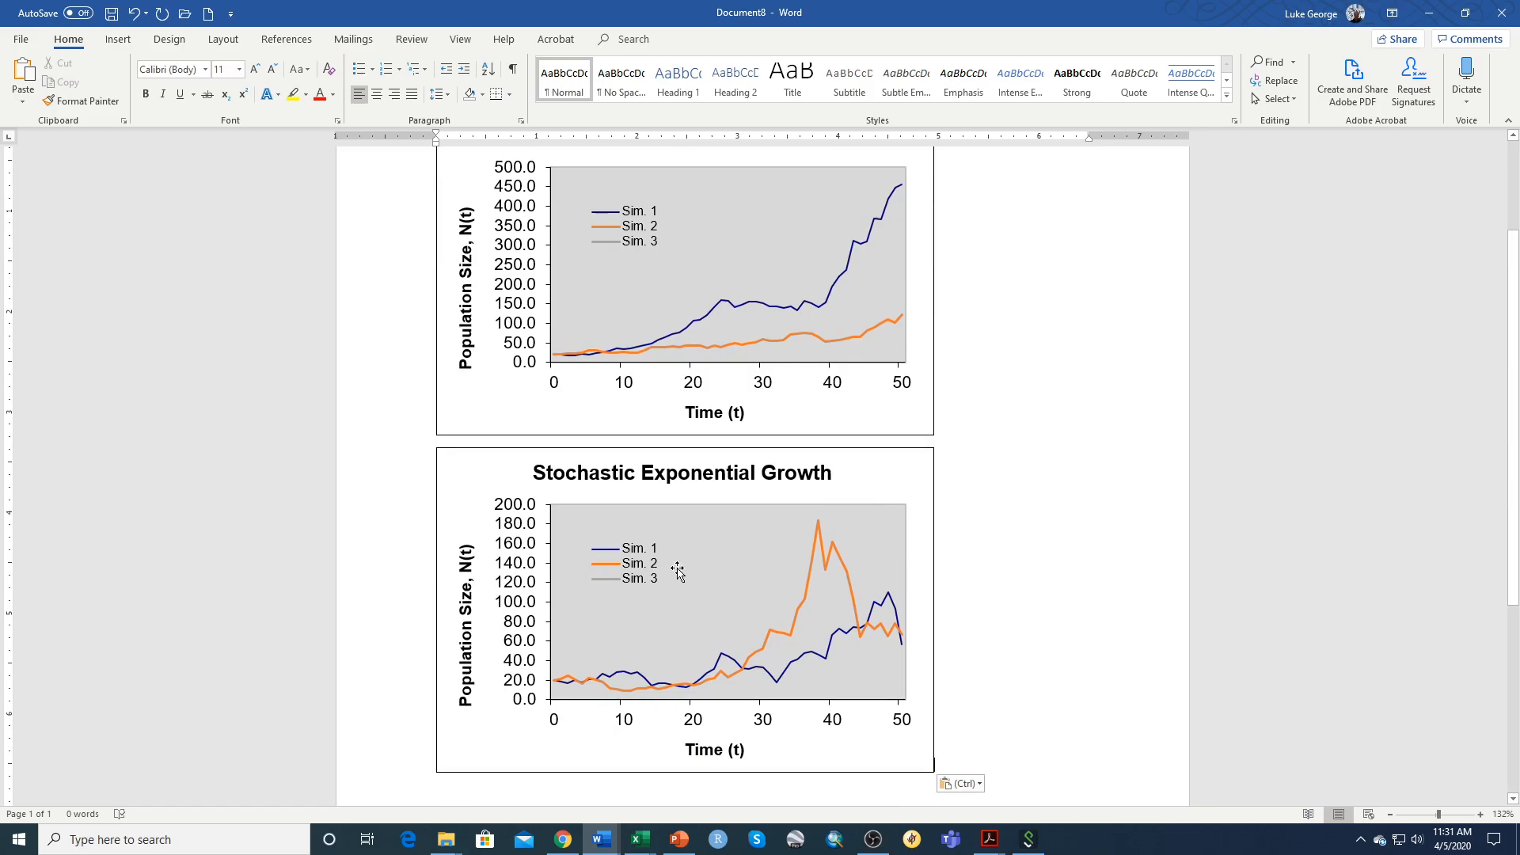
{"action": "mouse_move", "coordinate": [1008, 546]}
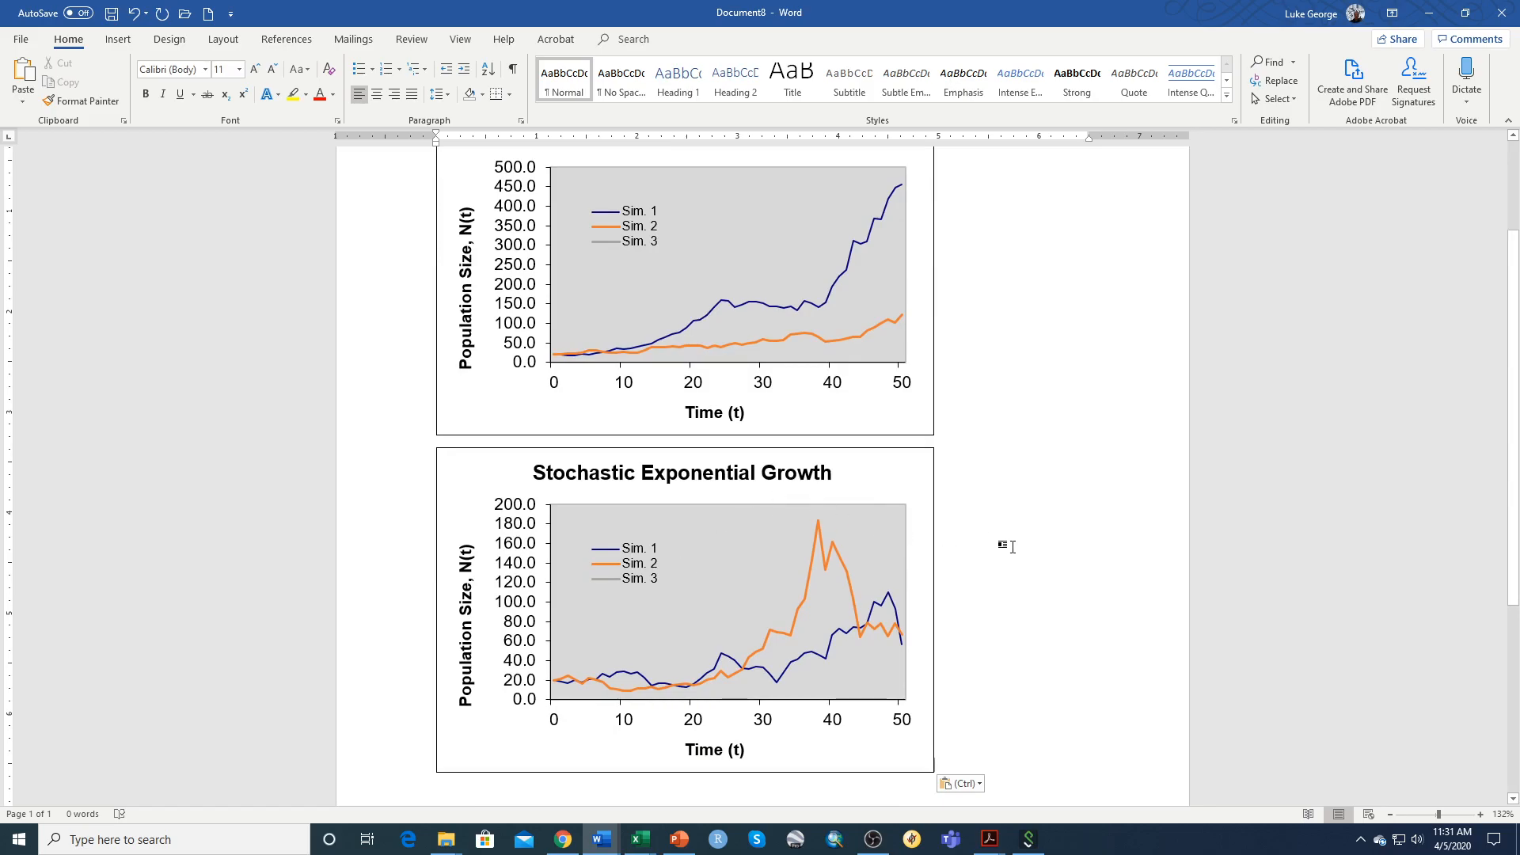
{"action": "mouse_move", "coordinate": [723, 490]}
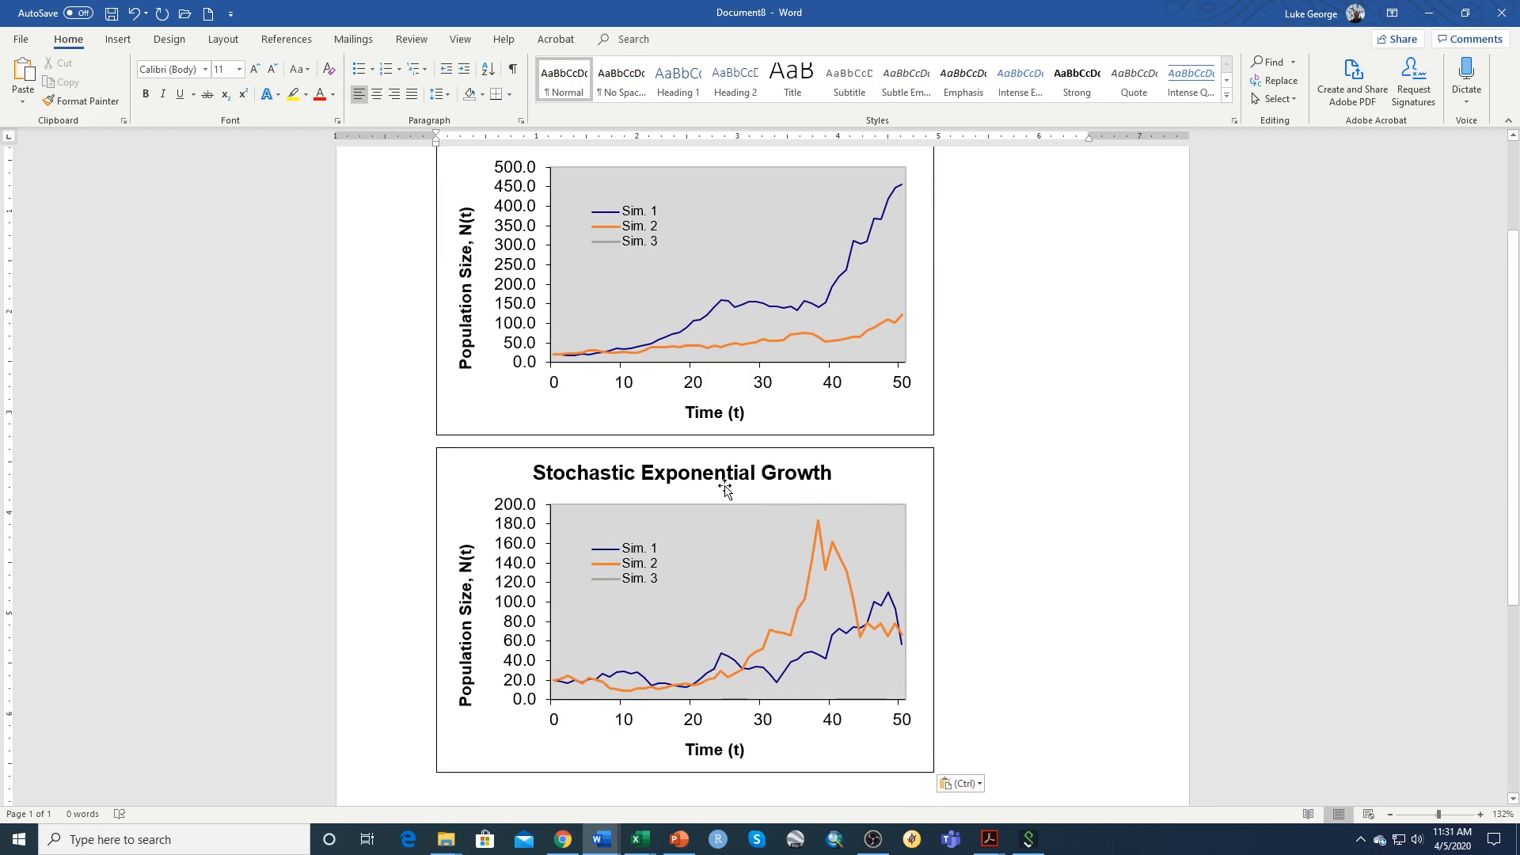
{"action": "mouse_move", "coordinate": [849, 541]}
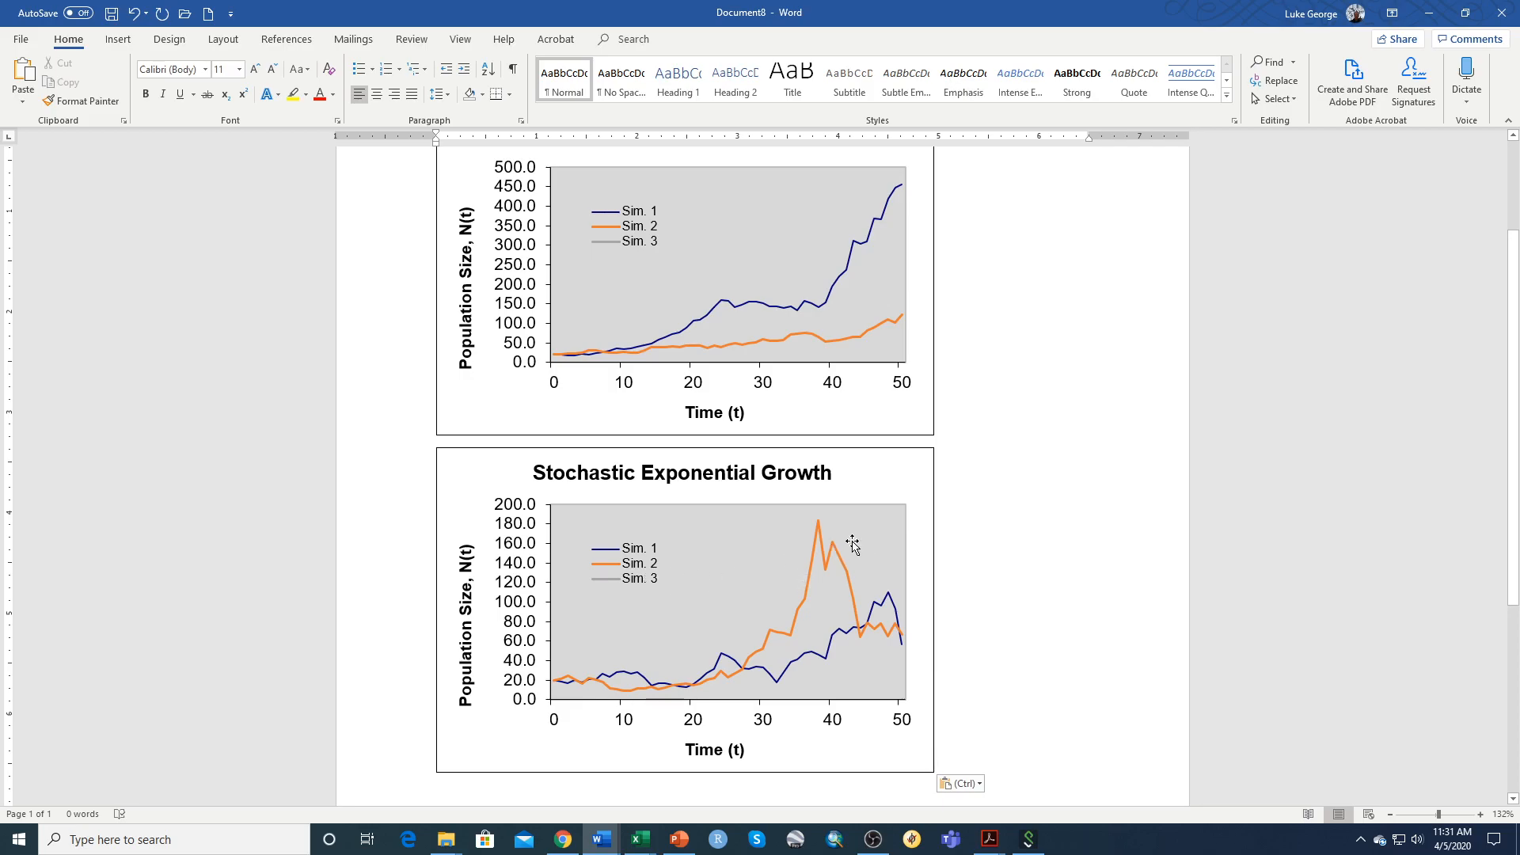
{"action": "mouse_move", "coordinate": [675, 598]}
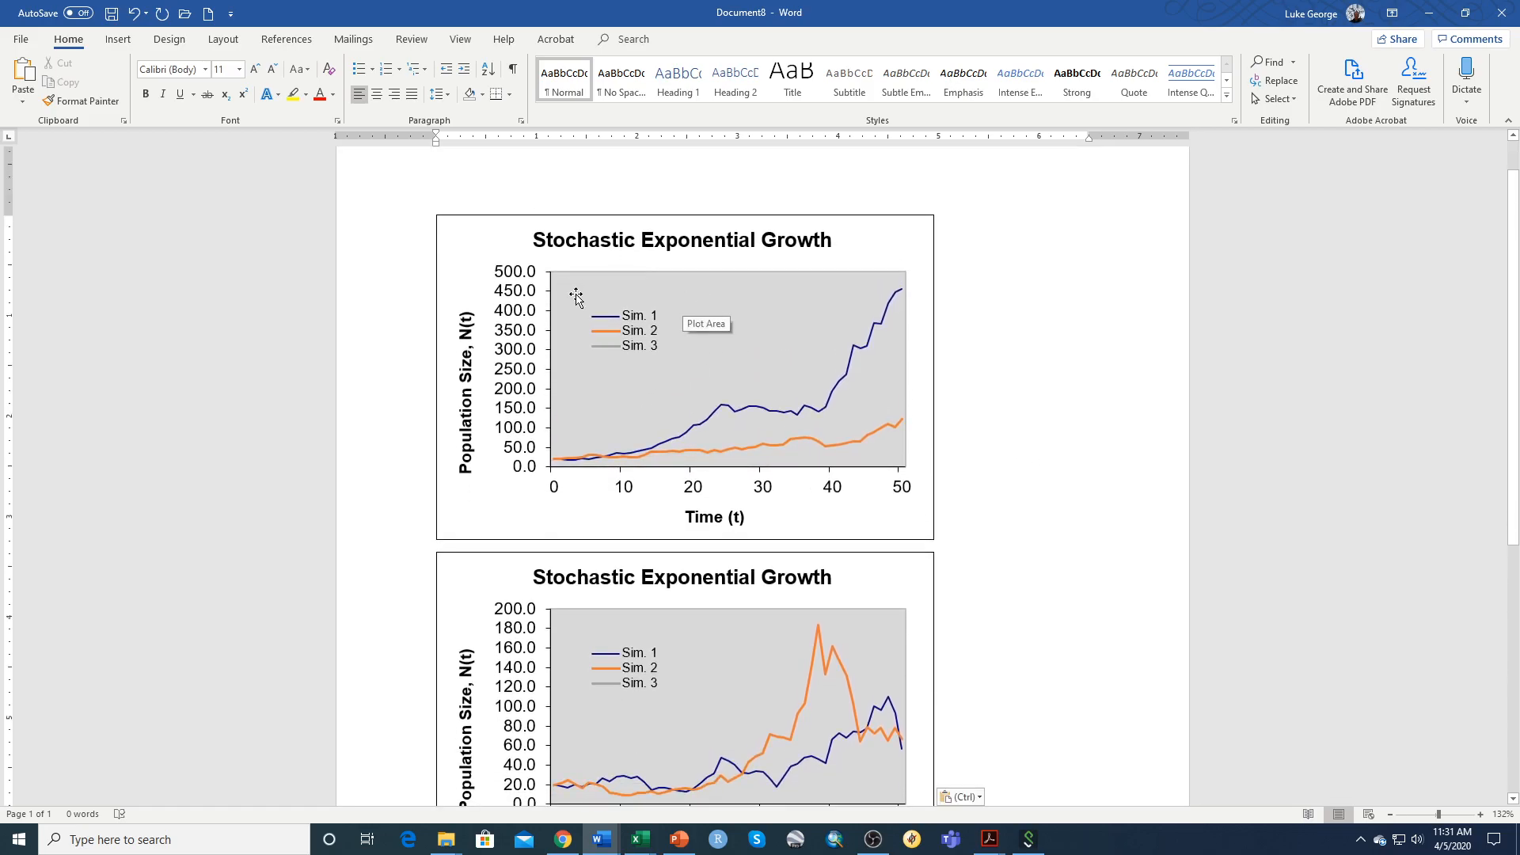
{"action": "mouse_move", "coordinate": [705, 287]}
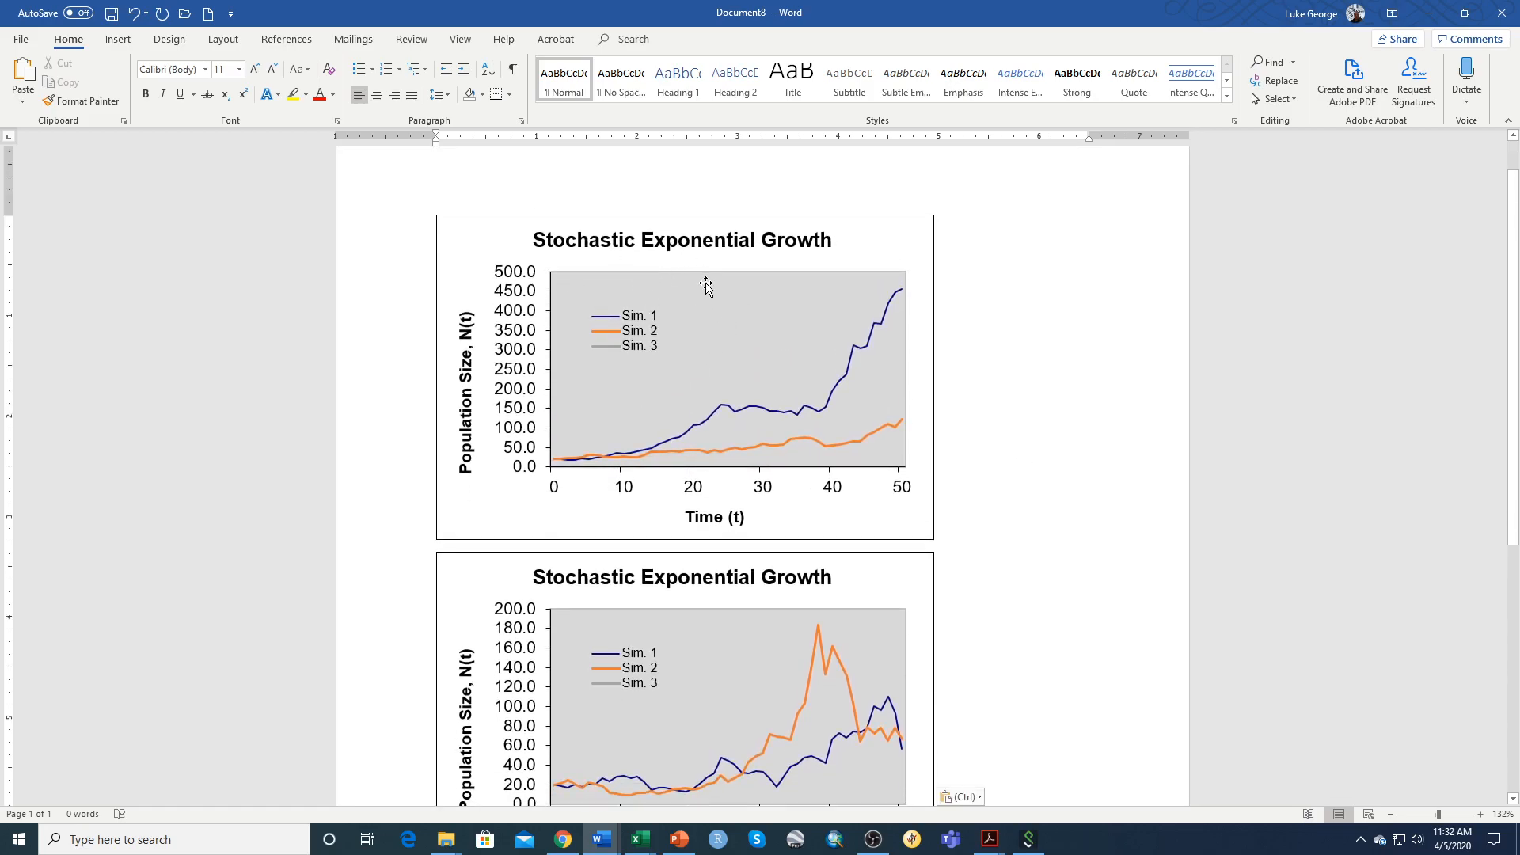
{"action": "mouse_move", "coordinate": [705, 284]}
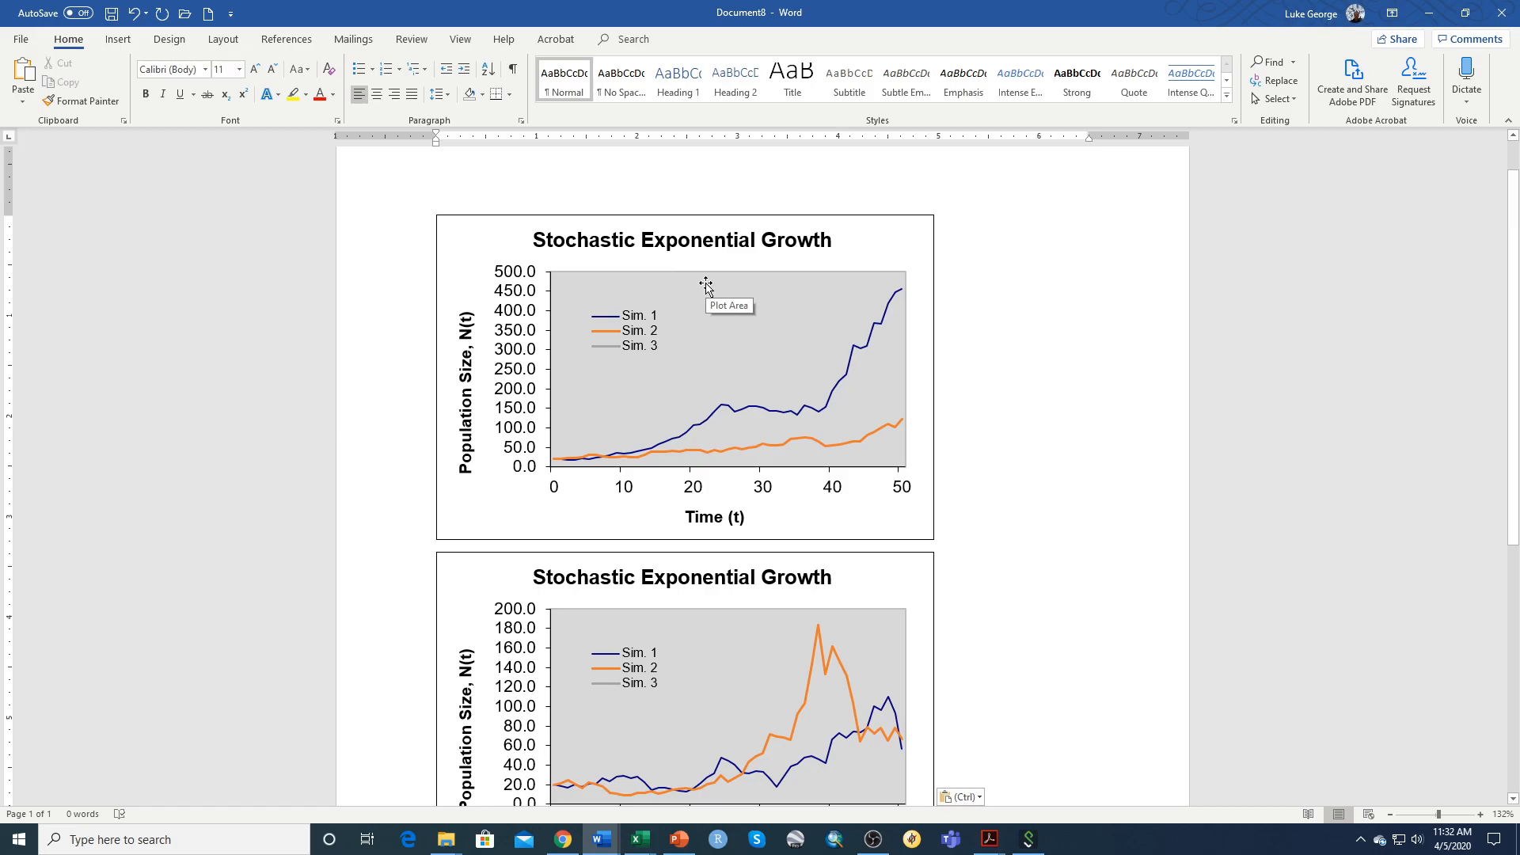
{"action": "mouse_move", "coordinate": [713, 294]}
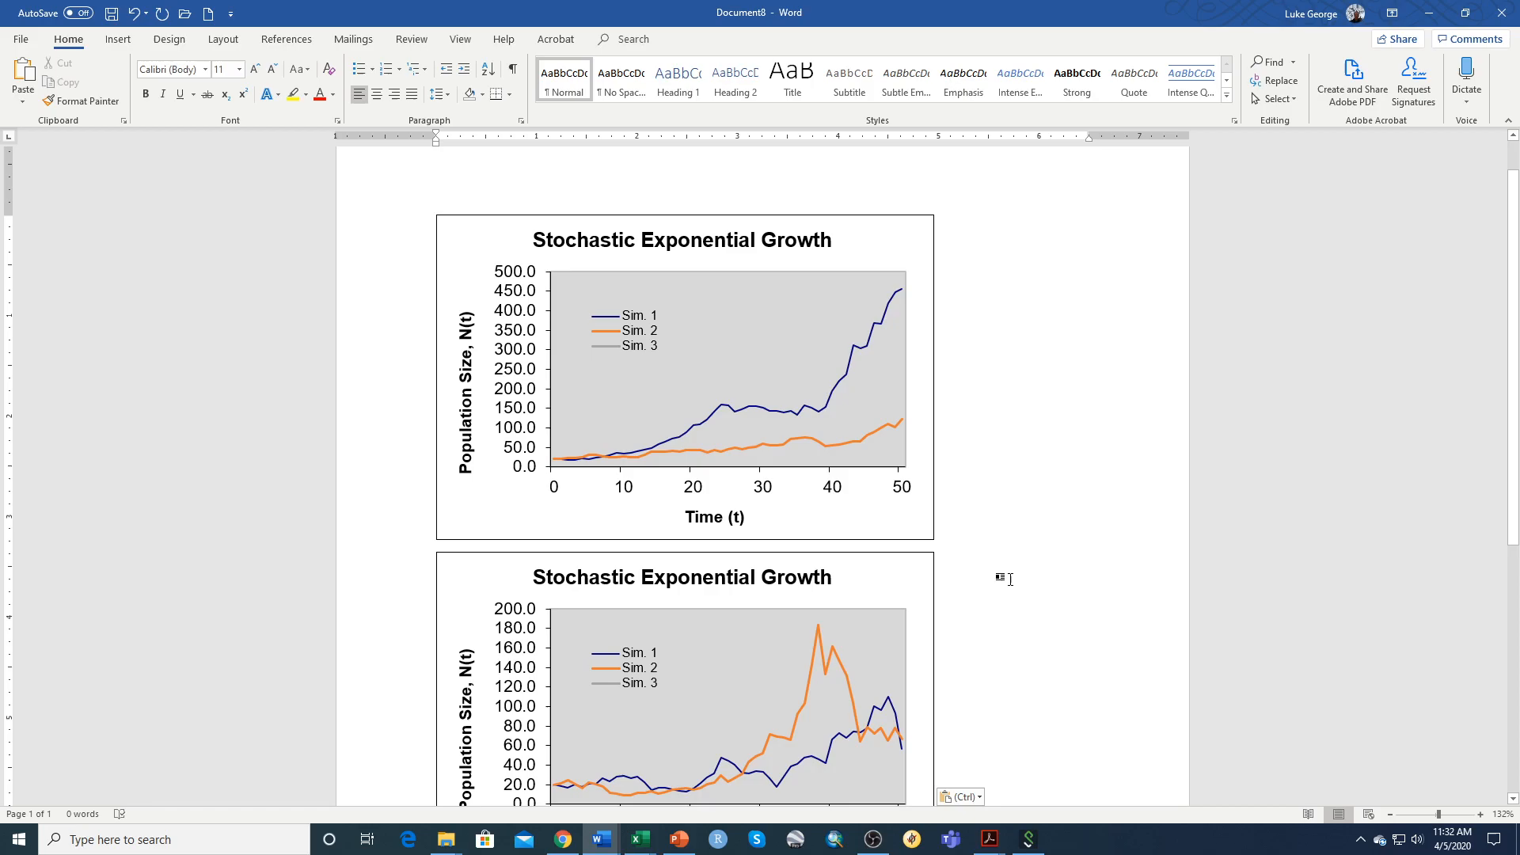
{"action": "mouse_move", "coordinate": [662, 578]}
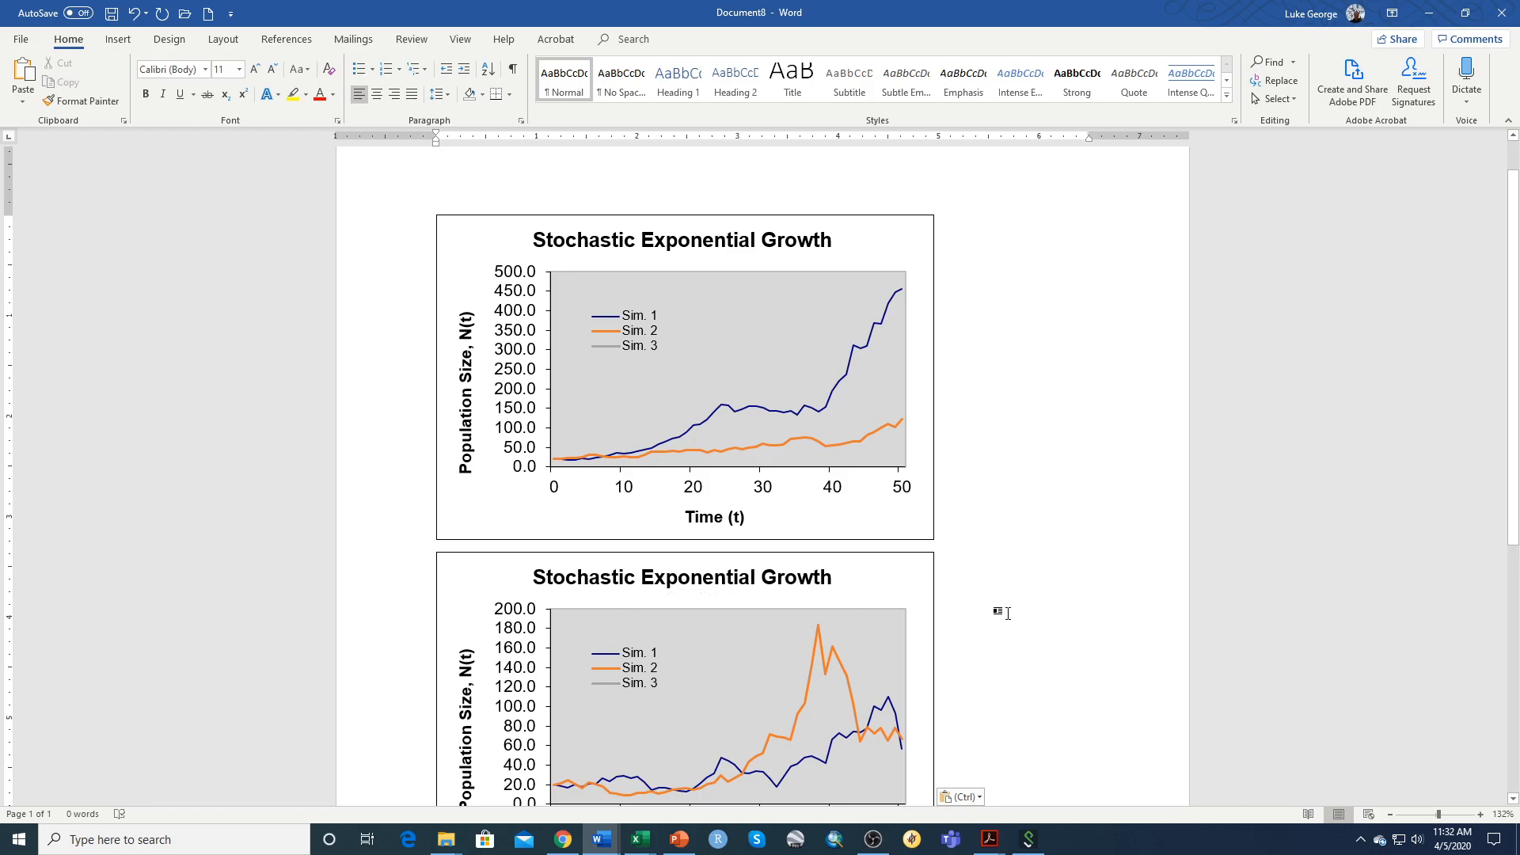
{"action": "mouse_move", "coordinate": [657, 630]}
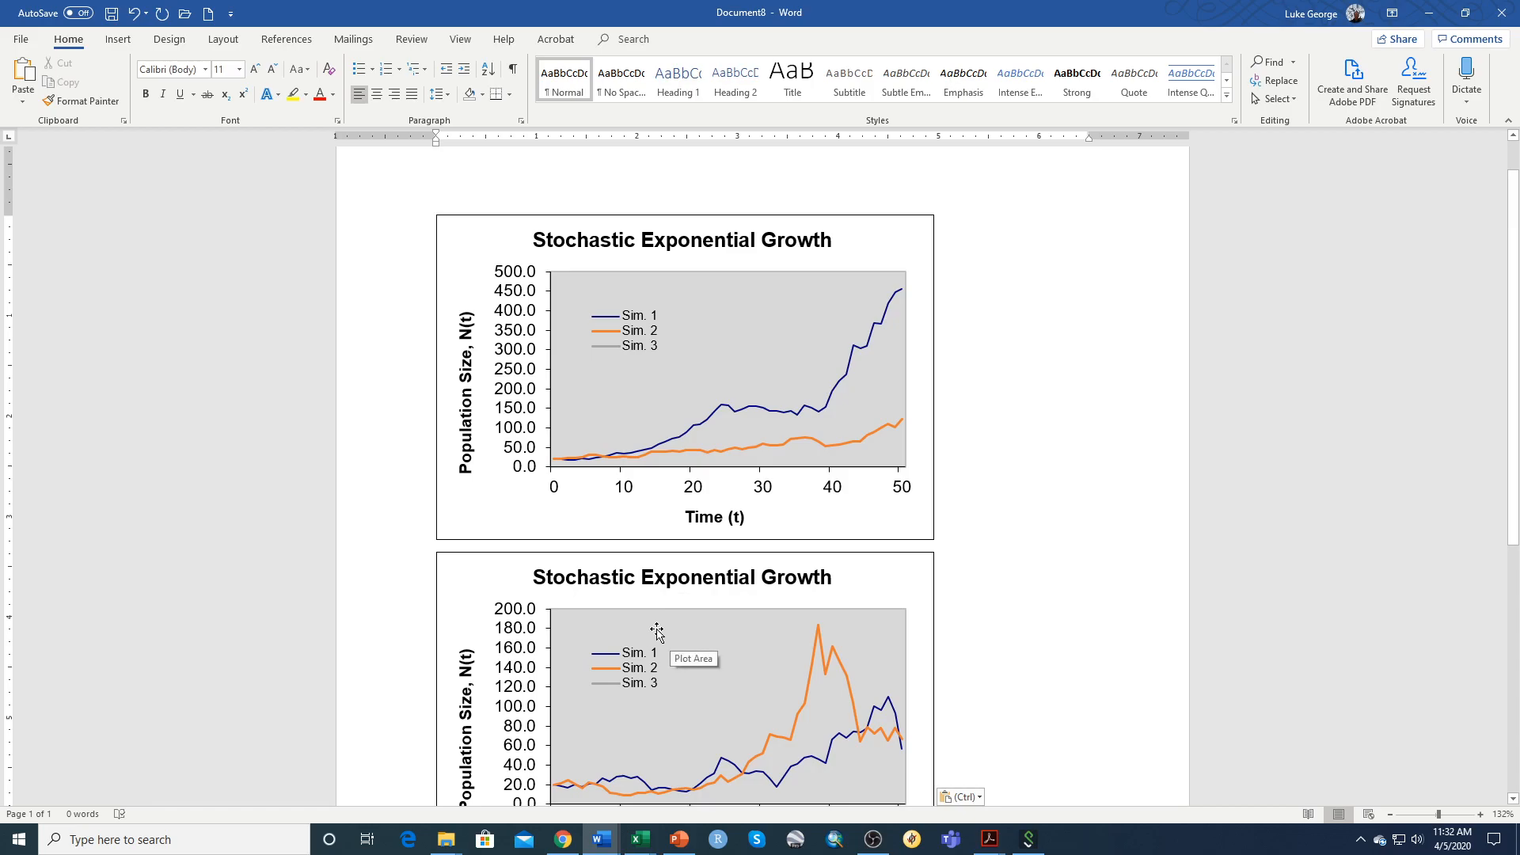